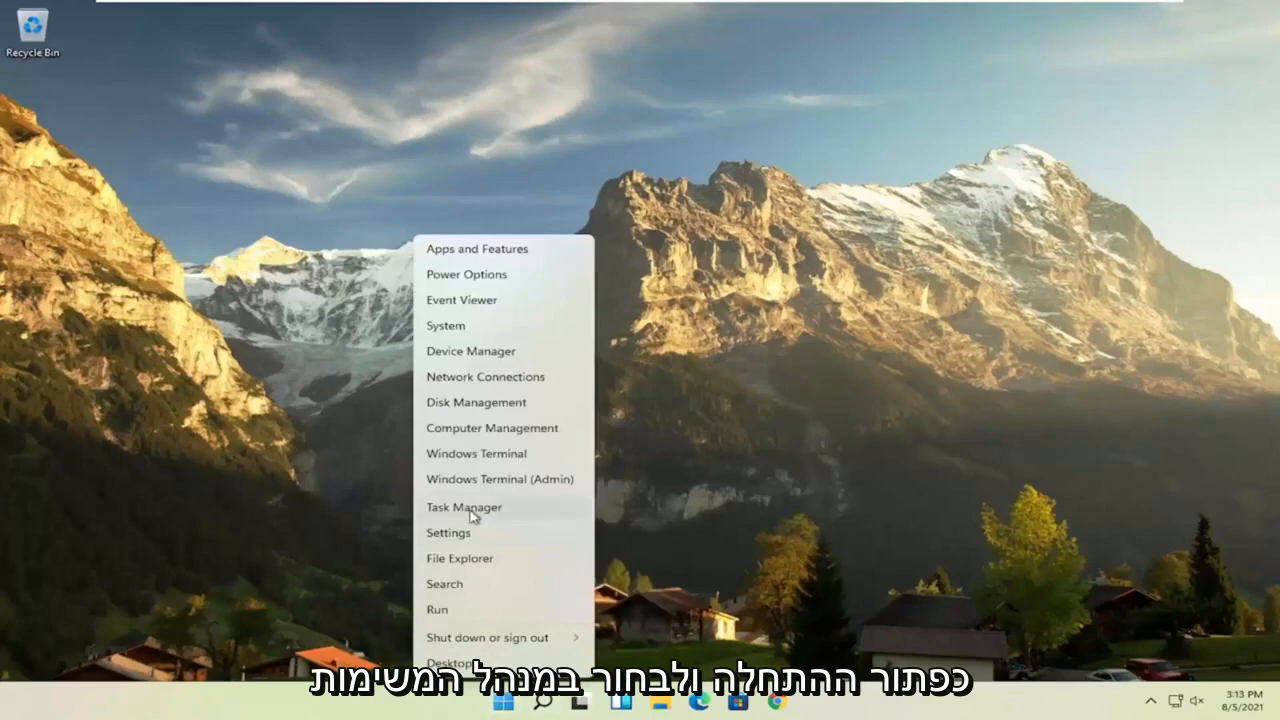
- Open Task Manager's Startup tab listing Cortana, OneDrive, VMware Tools and other startup apps
left_click(463, 507)
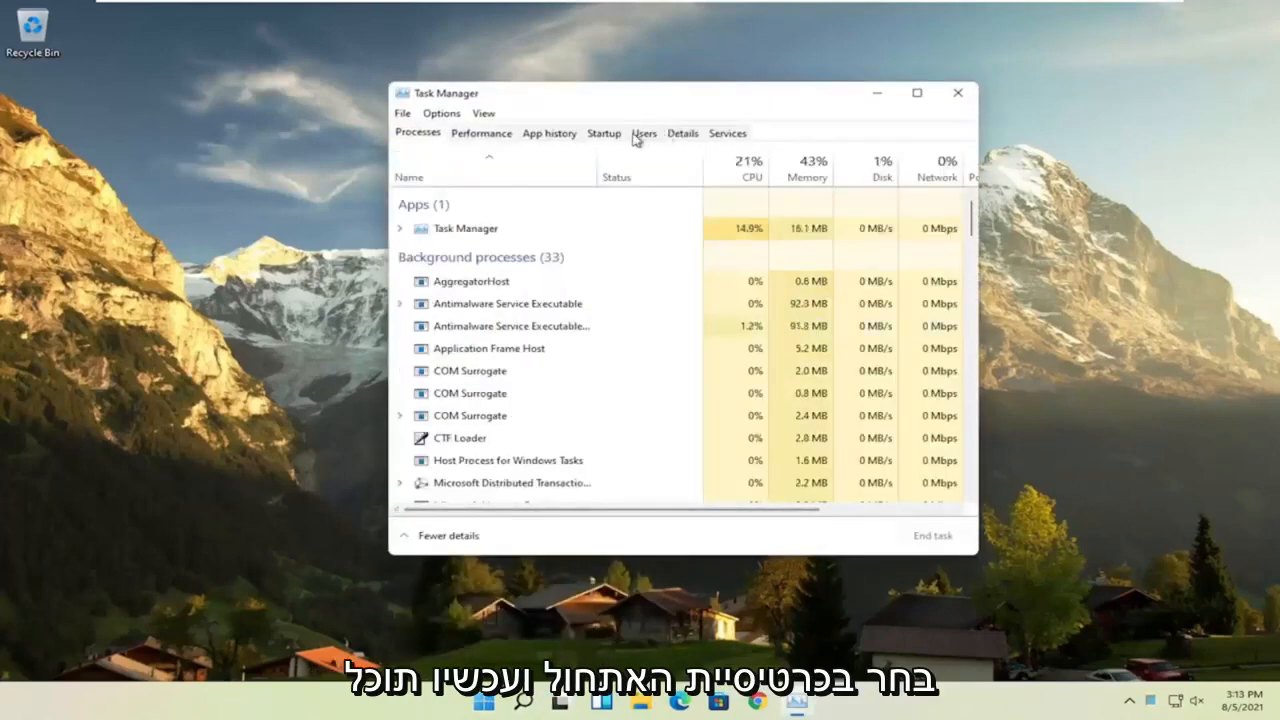
left_click(603, 132)
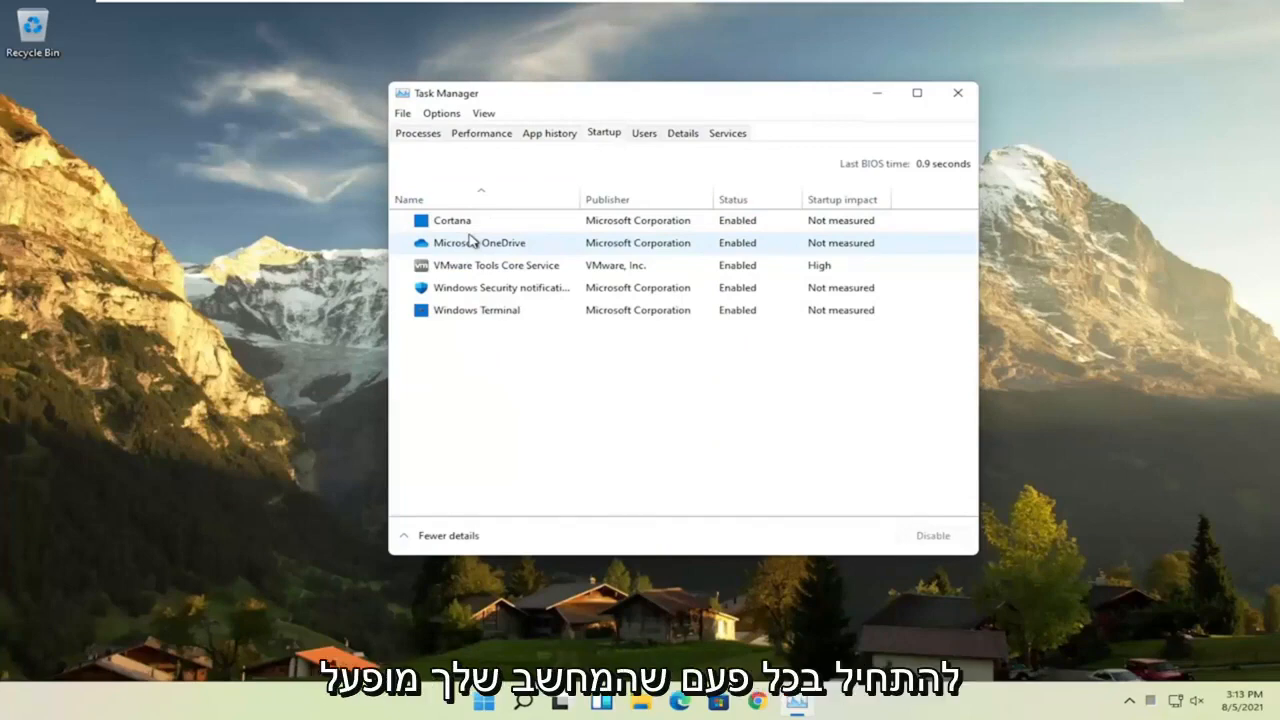
- Disable Microsoft OneDrive from launching at startup, leaving Cortana and VMware Tools enabled
left_click(500, 265)
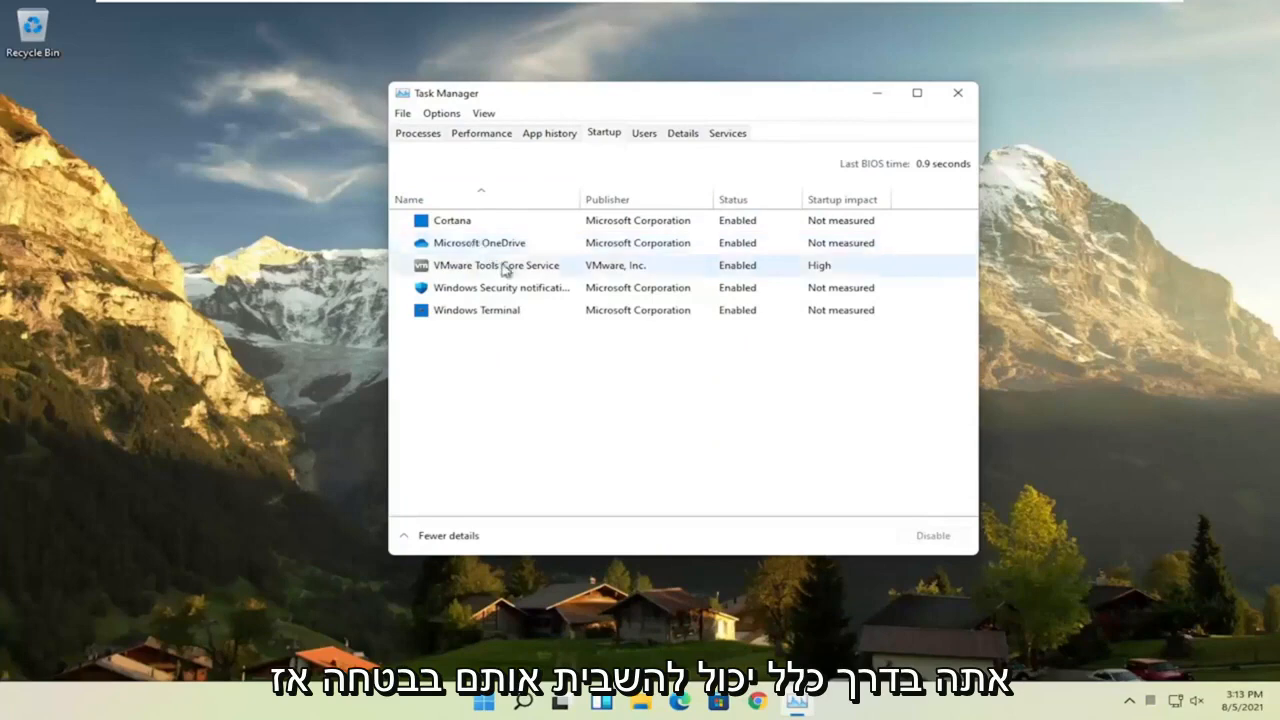
left_click(479, 242)
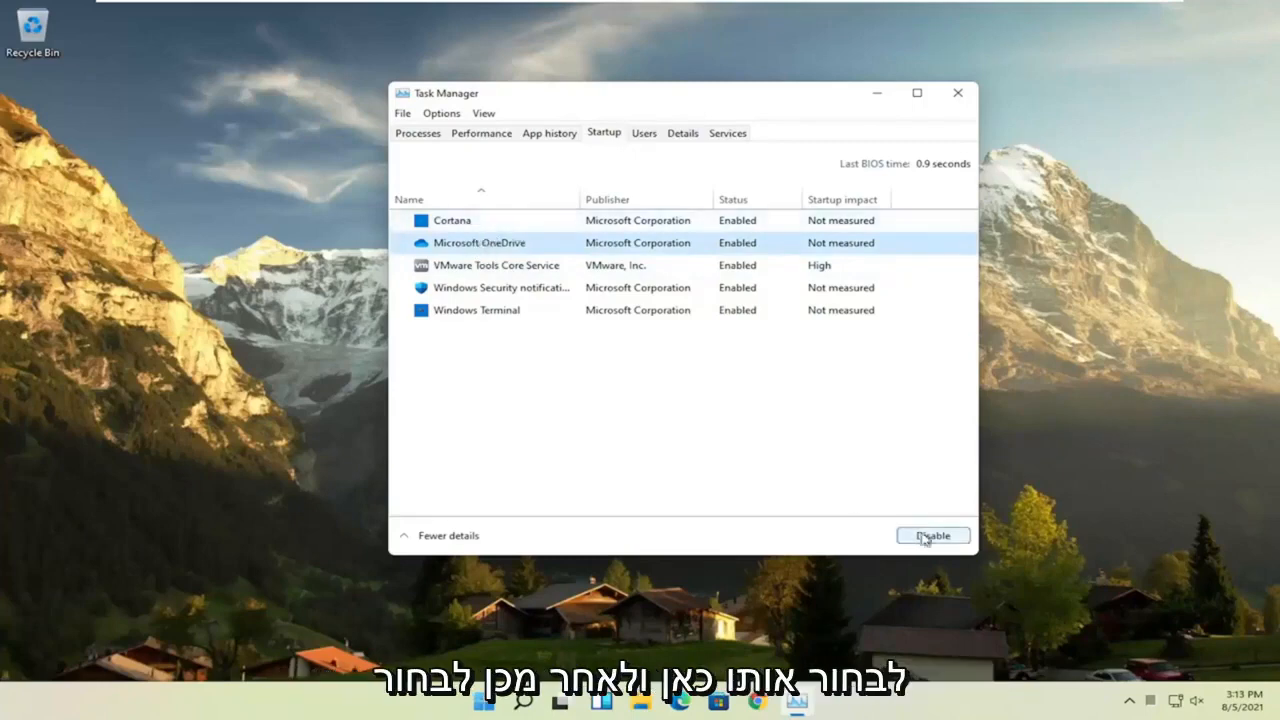
left_click(932, 535)
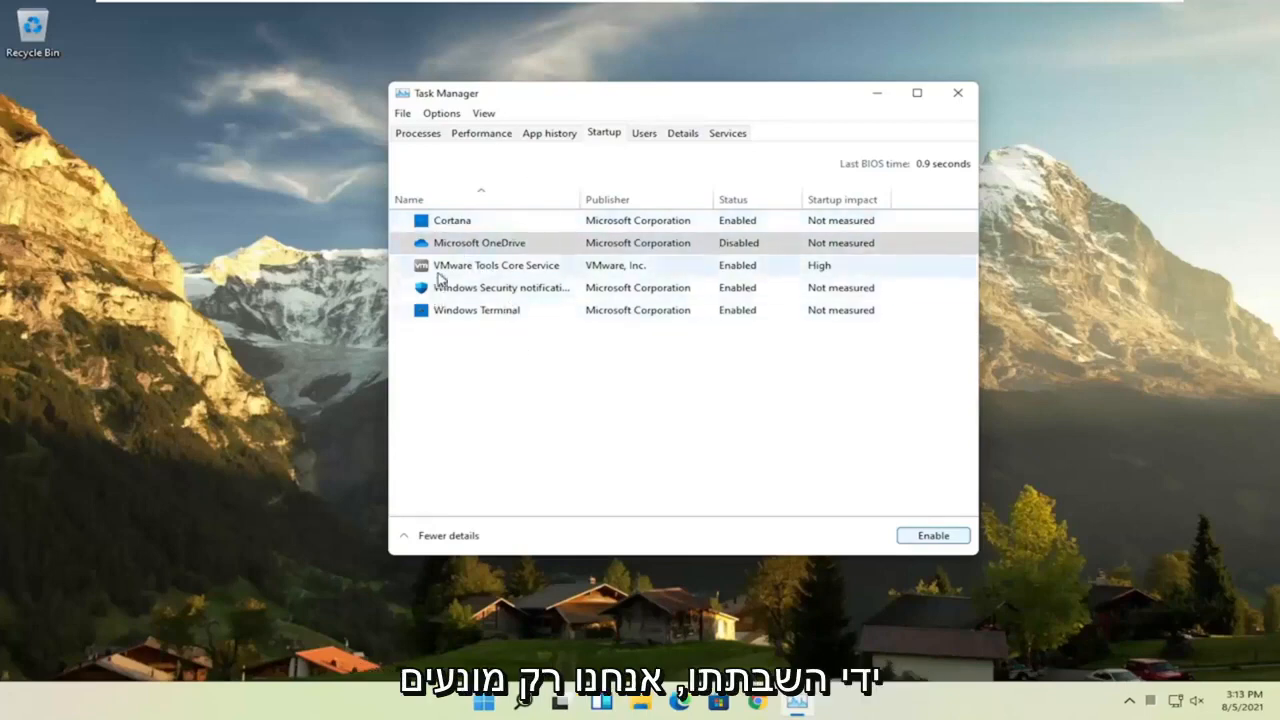
left_click(480, 243)
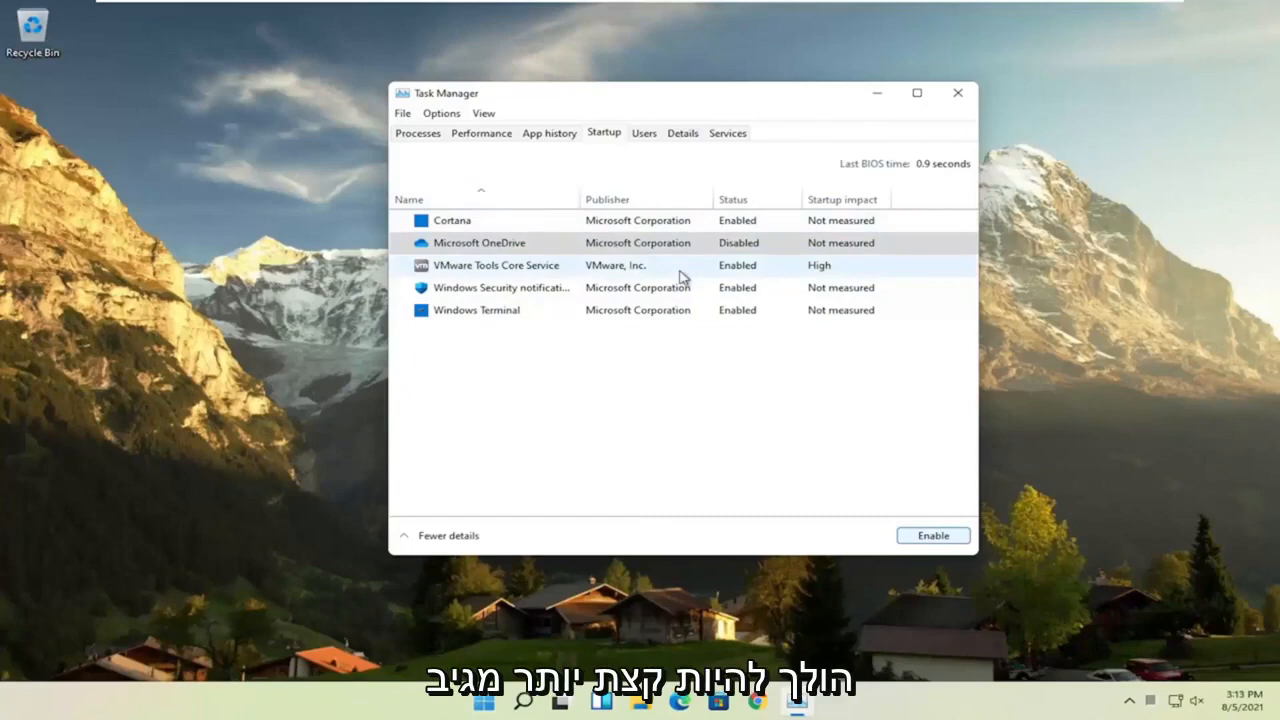
mouse_move(184, 513)
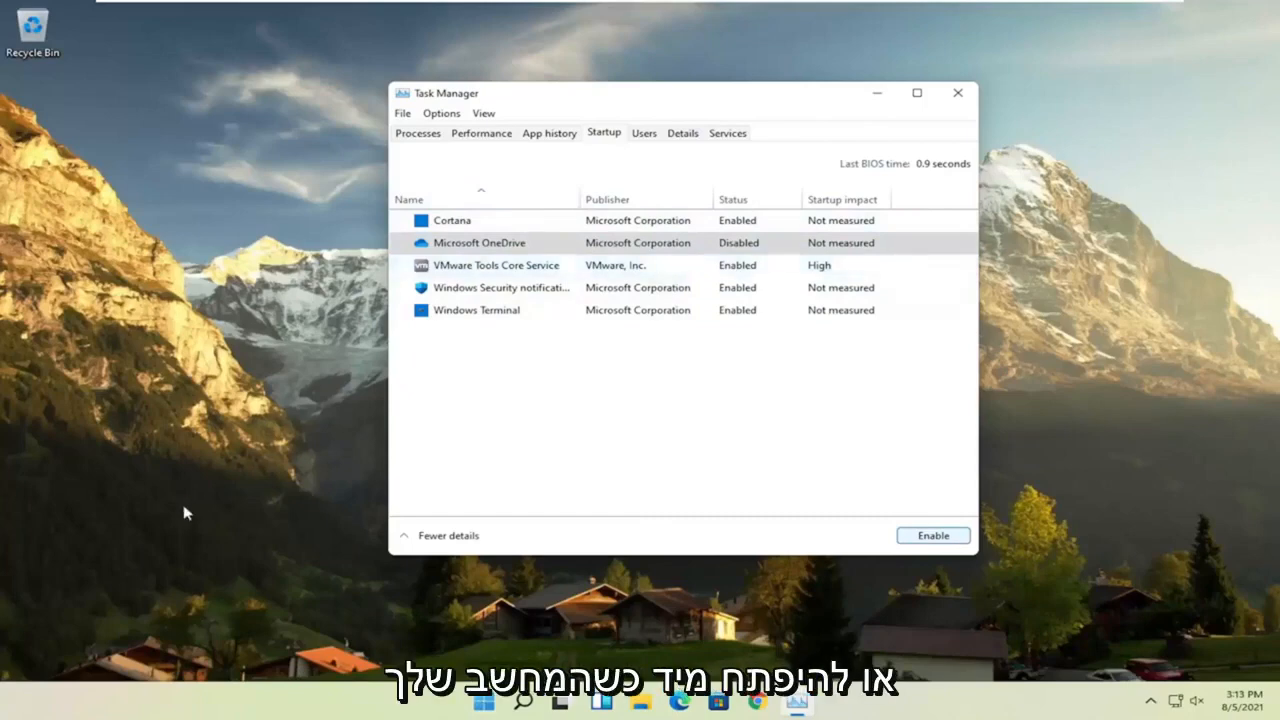
mouse_move(841, 331)
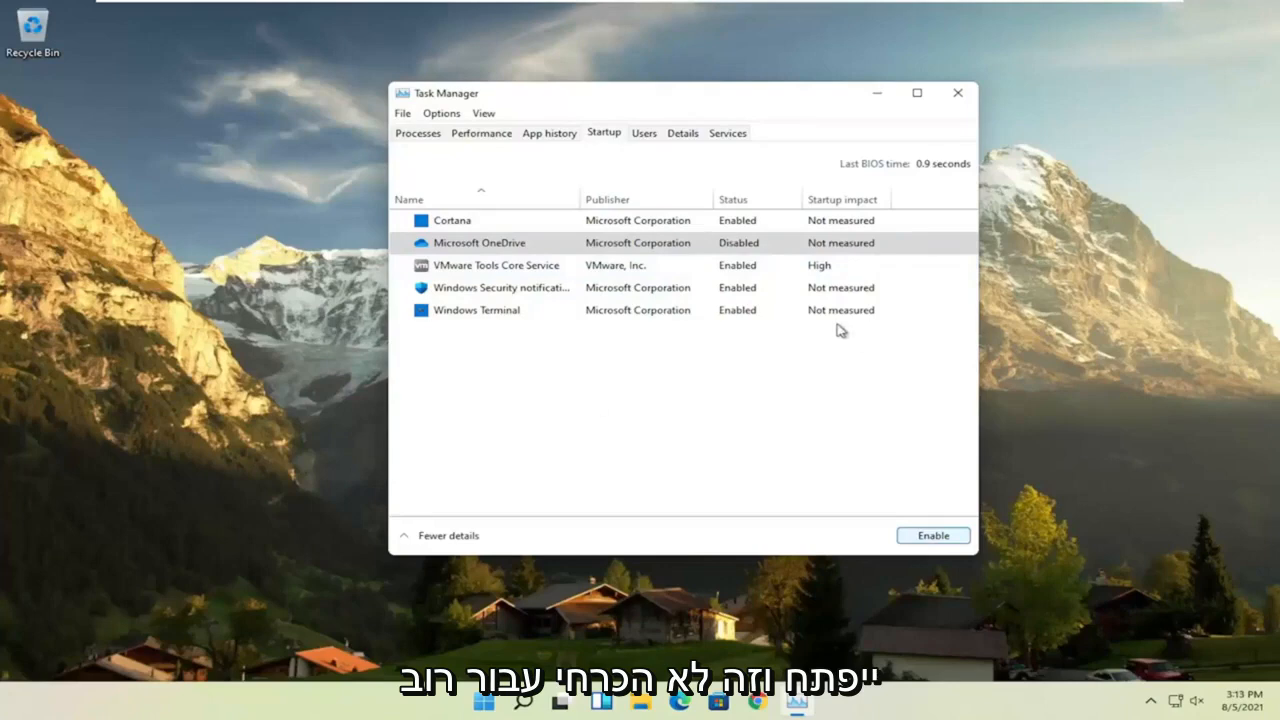
mouse_move(545, 301)
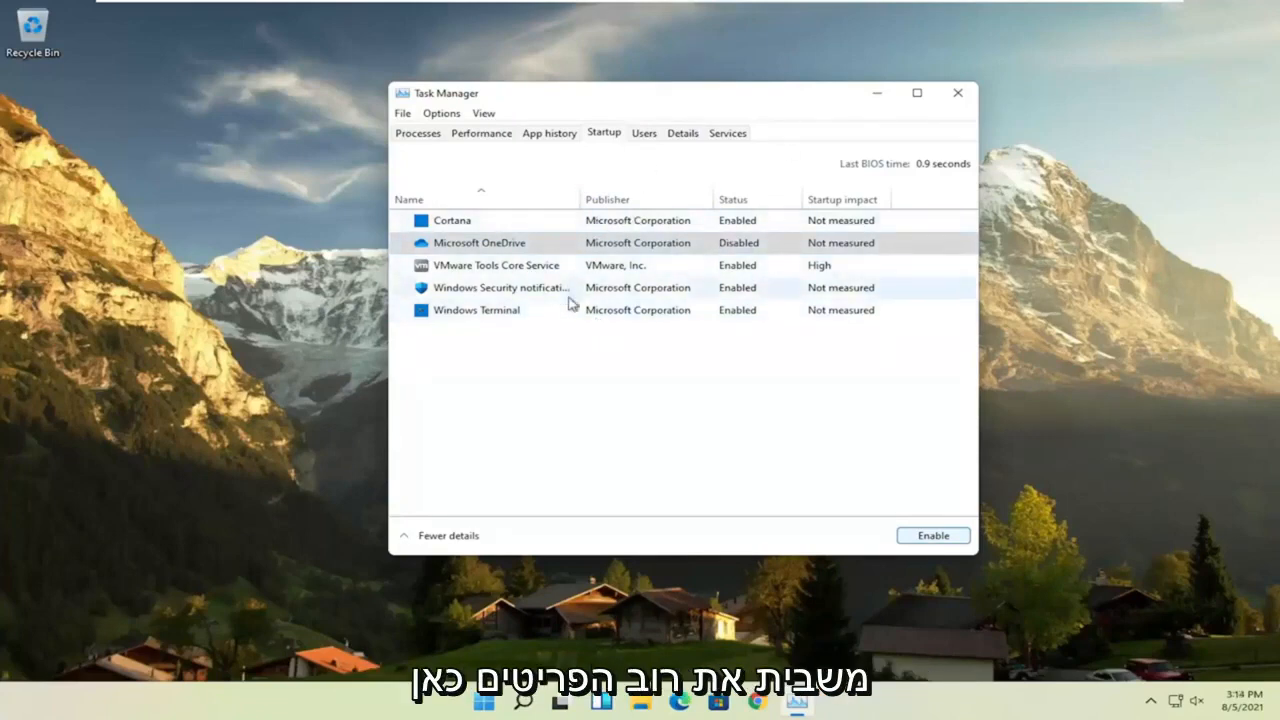
mouse_move(790, 207)
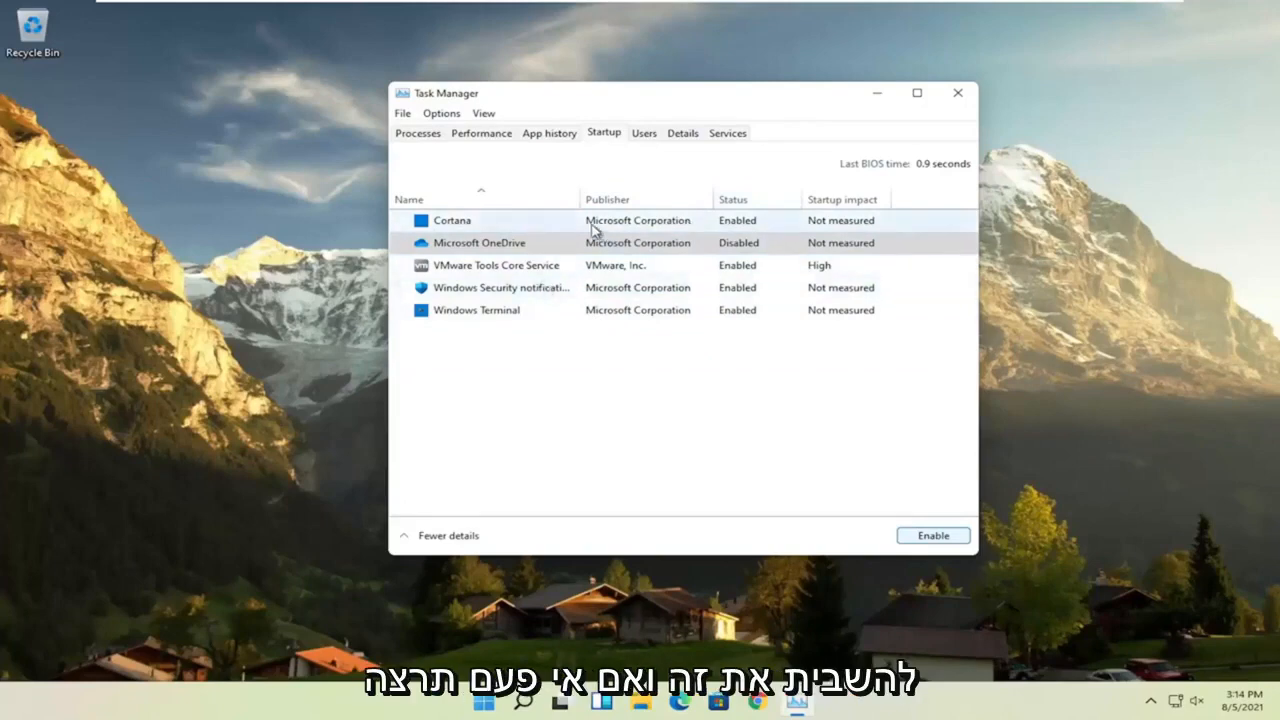
left_click(478, 242)
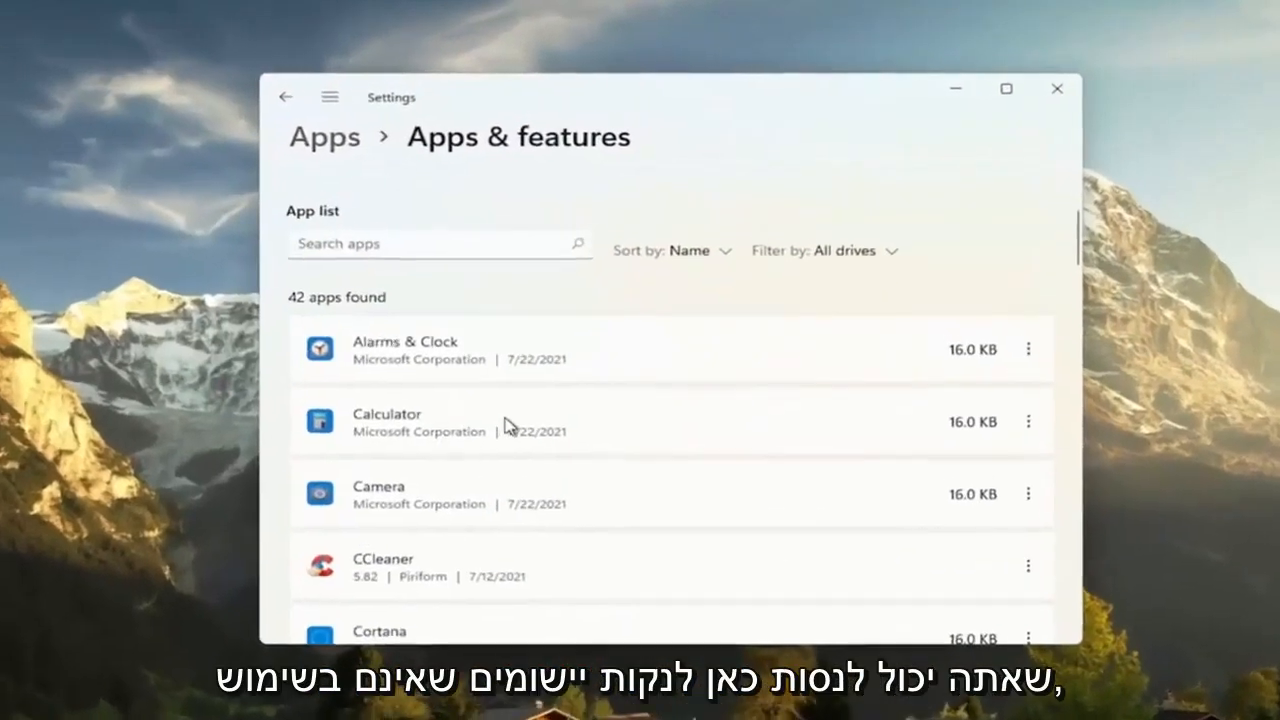
- Browse the 42 installed apps such as CCleaner, Camera and Cortana, then close Settings
scroll("down", 3)
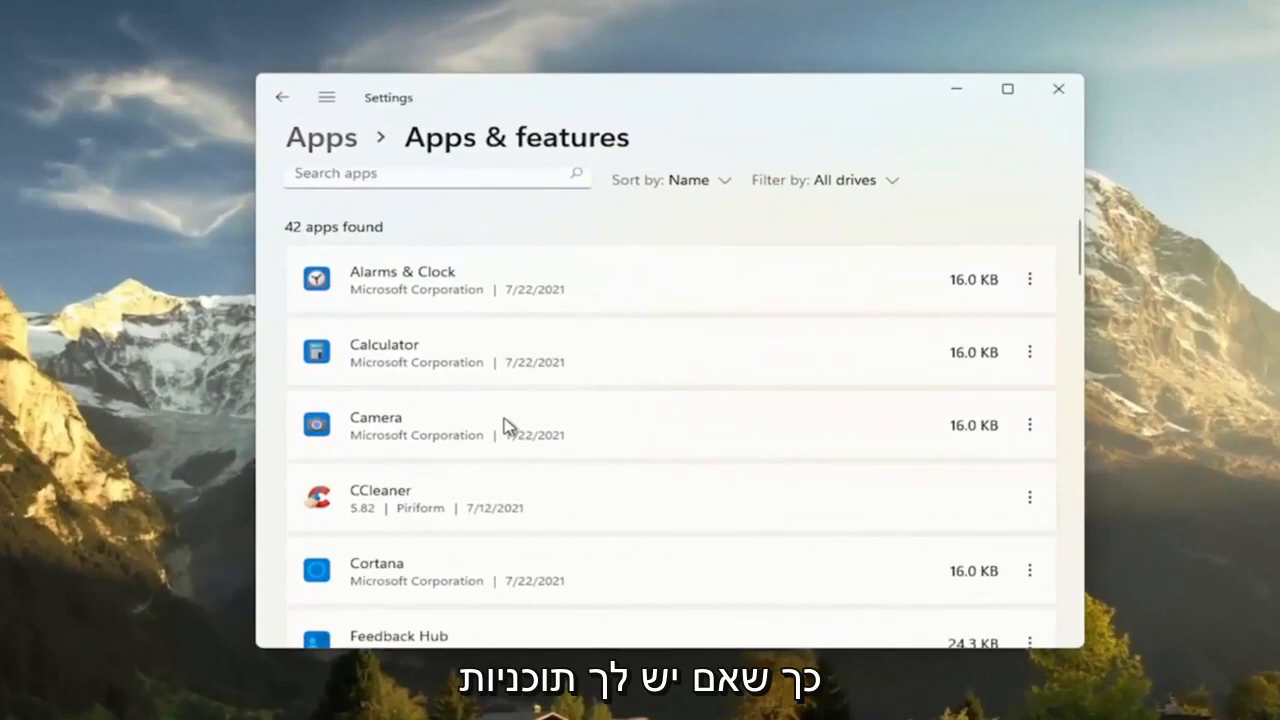
scroll("down", 3)
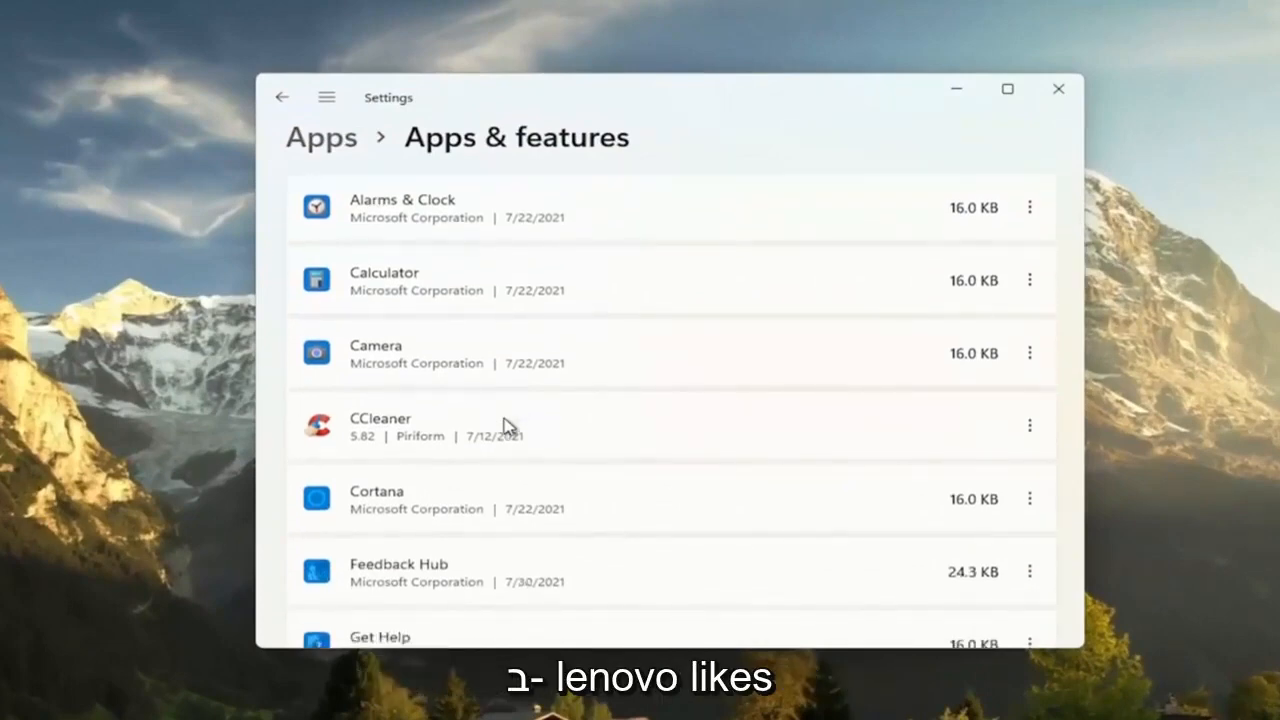
mouse_move(1035, 423)
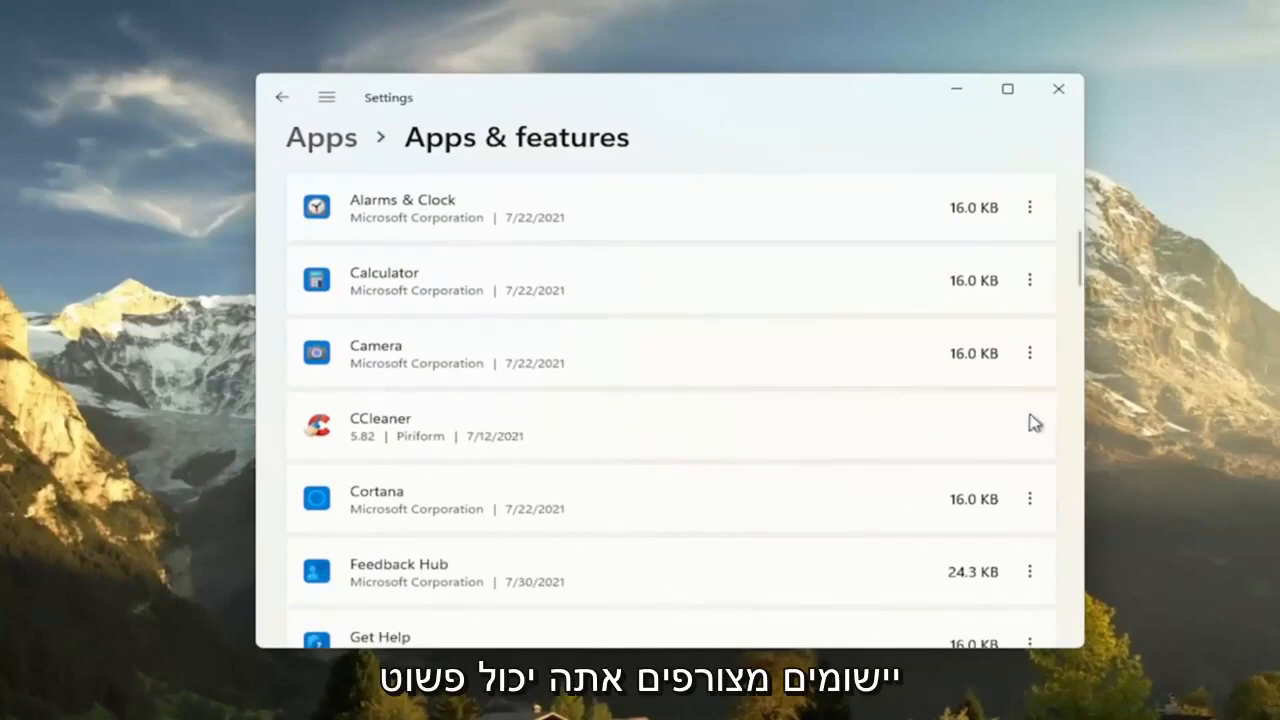
left_click(1030, 425)
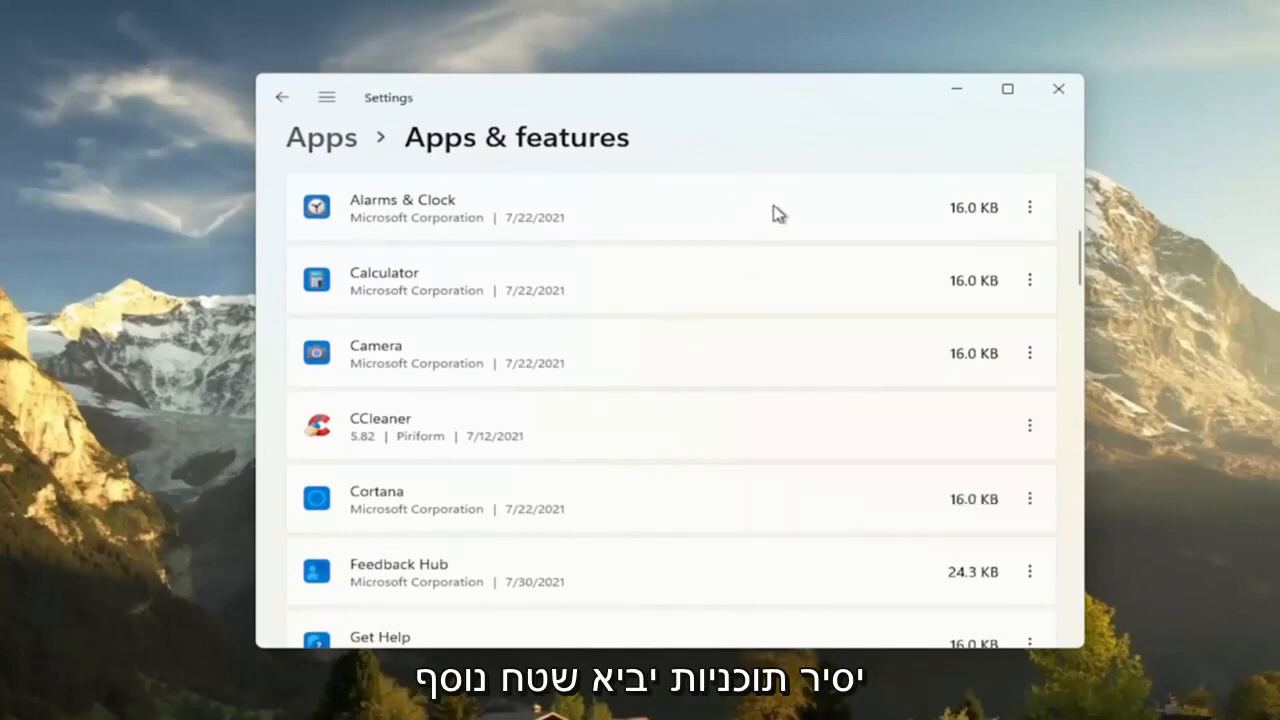
mouse_move(169, 453)
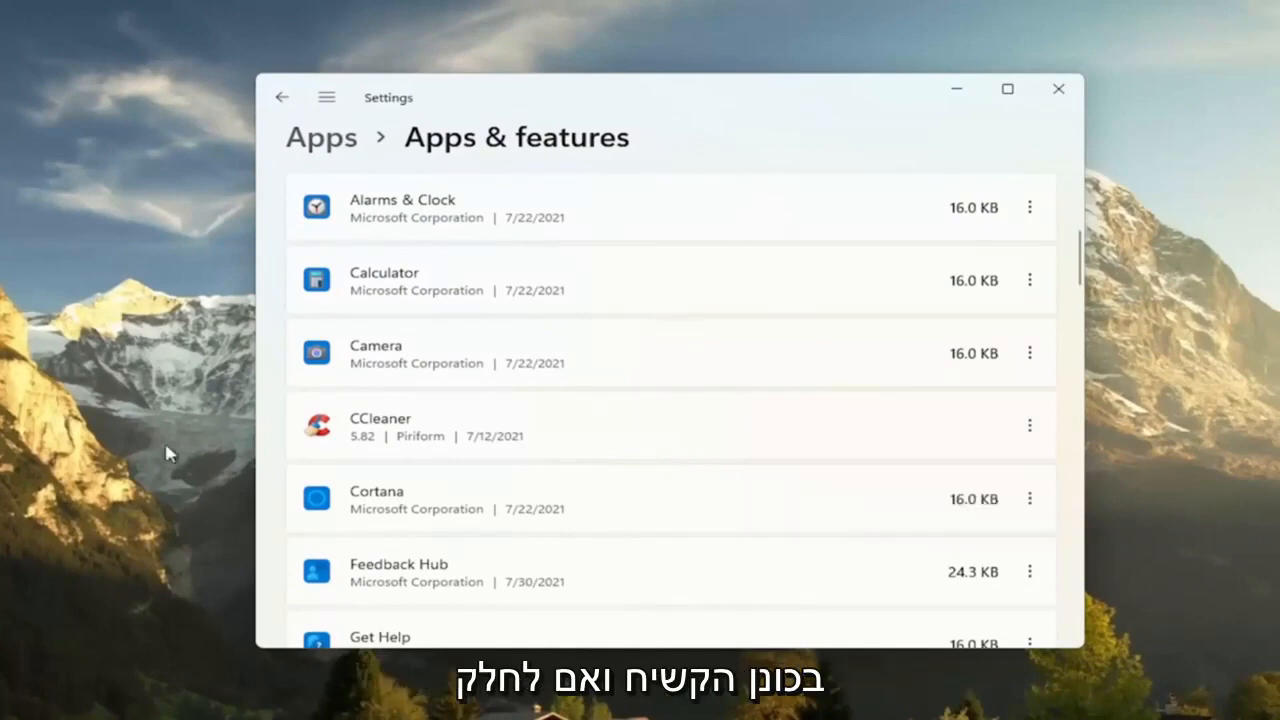
mouse_move(450, 420)
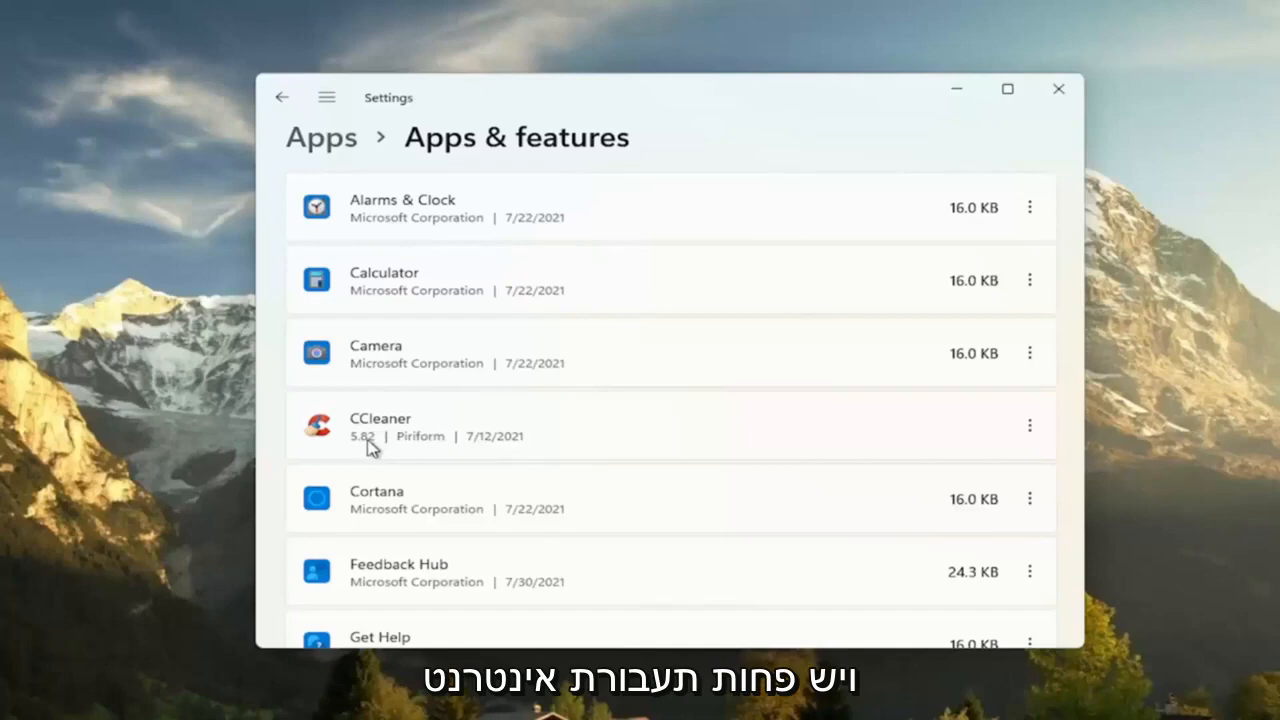
mouse_move(430, 416)
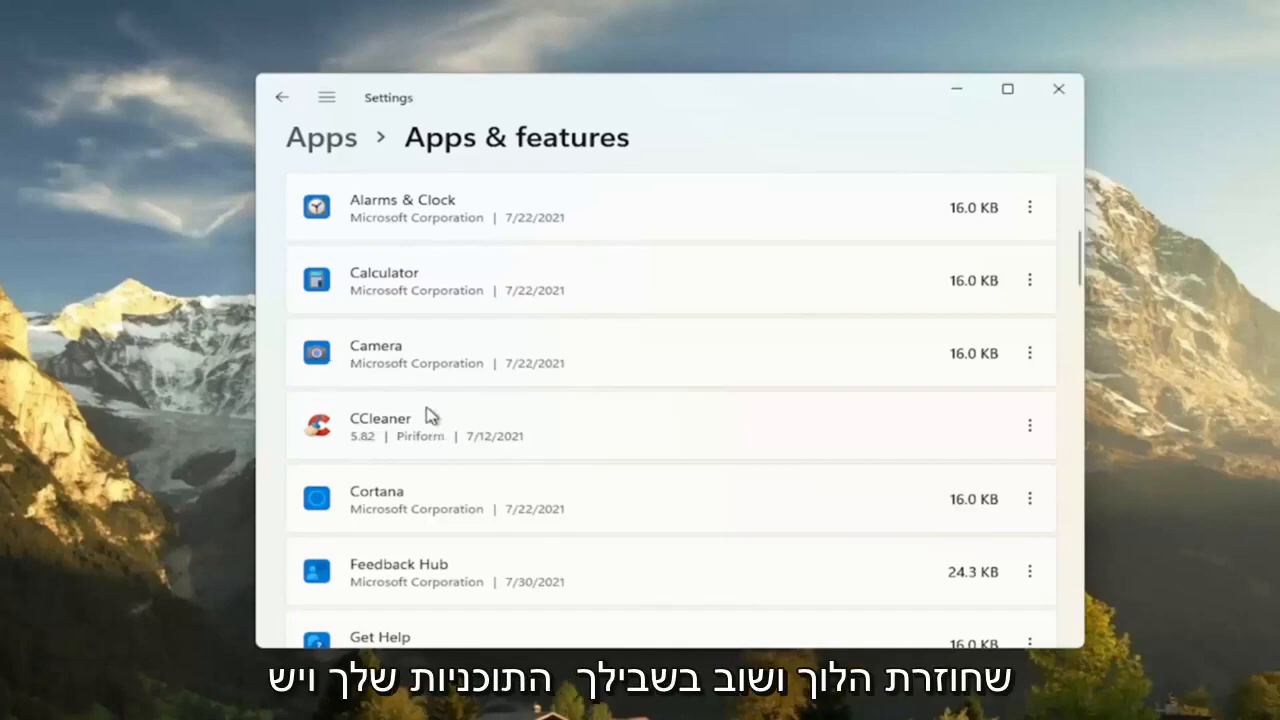
mouse_move(408, 412)
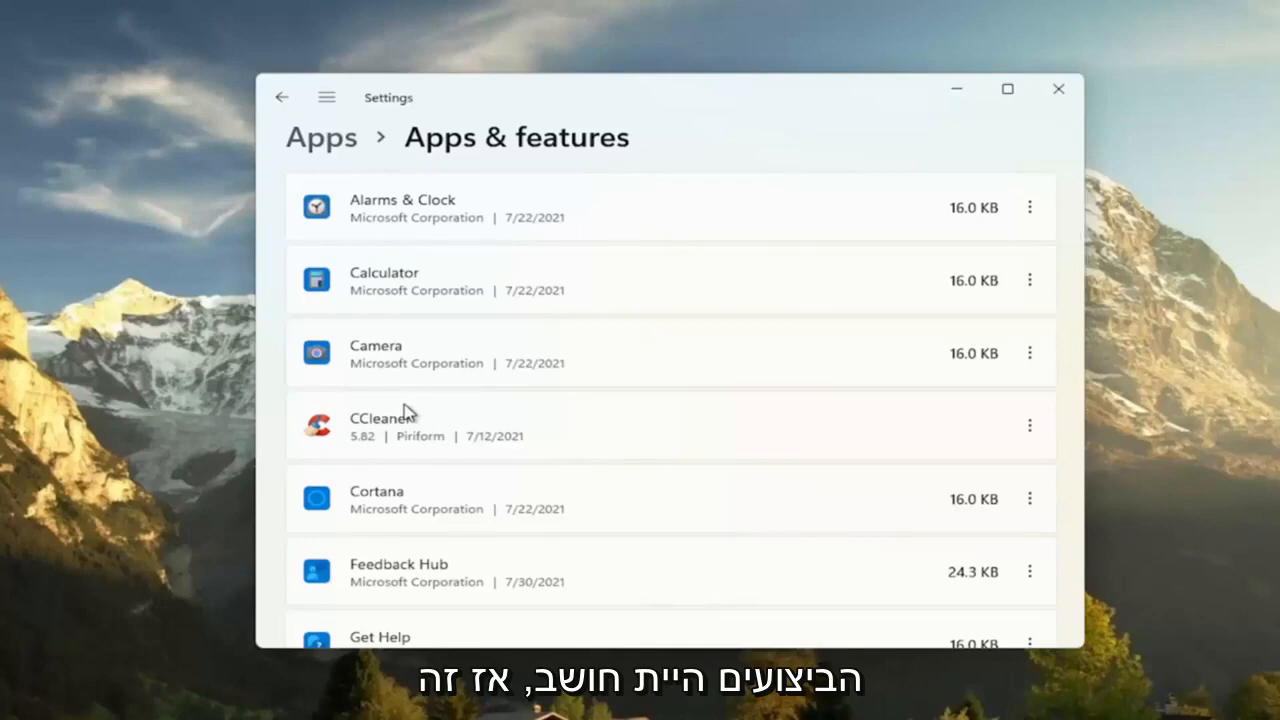
left_click(1058, 89)
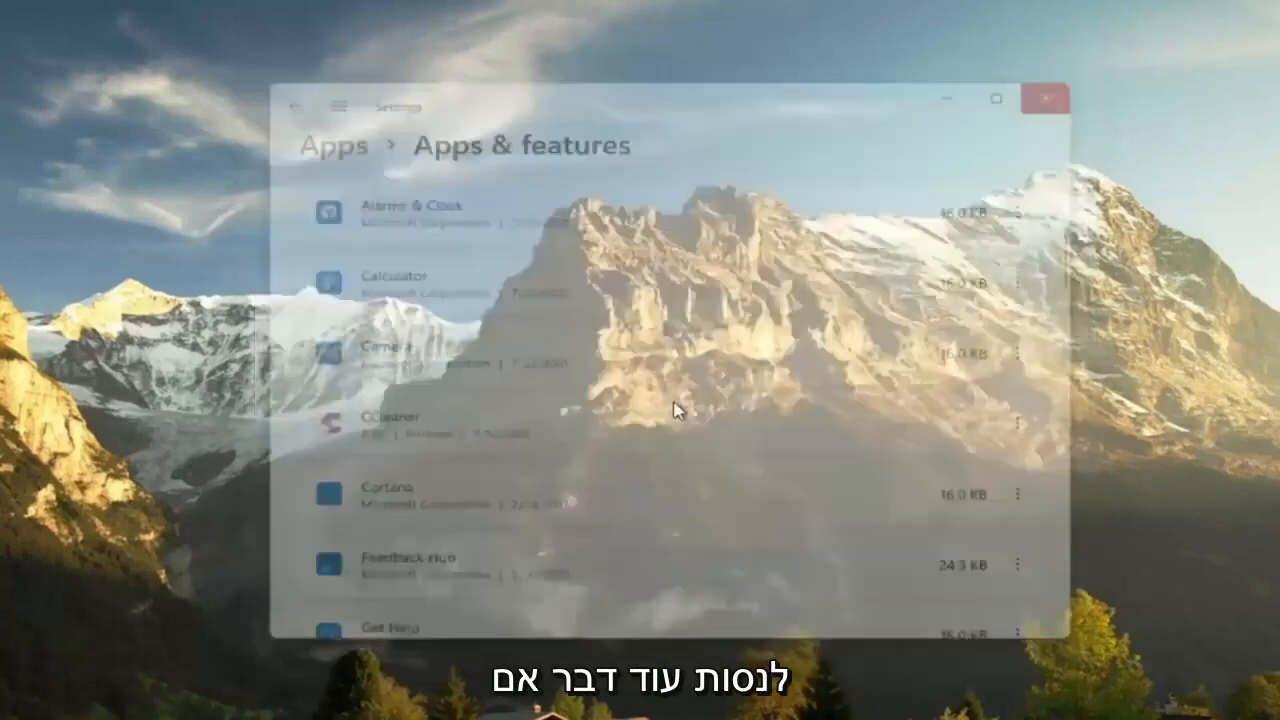
- Search Windows for 'adjust' to find 'Adjust the appearance and performance of Windows'
left_click(540, 700)
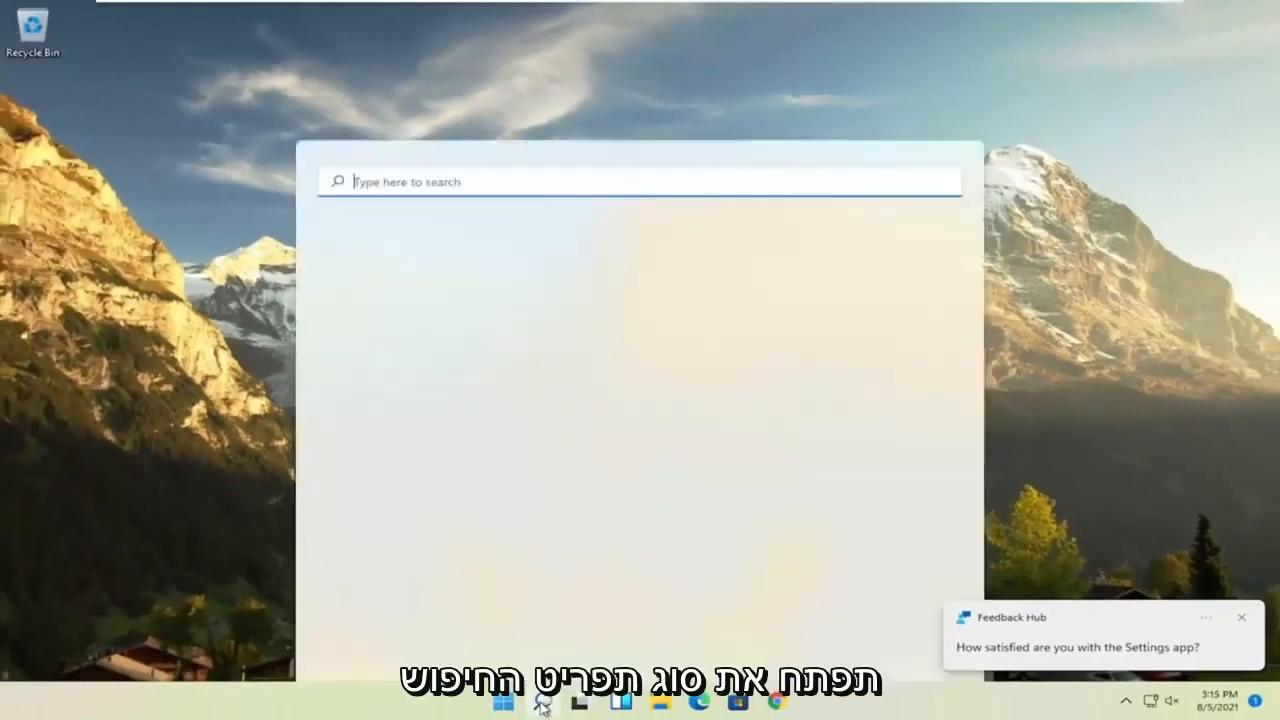
type("adjust")
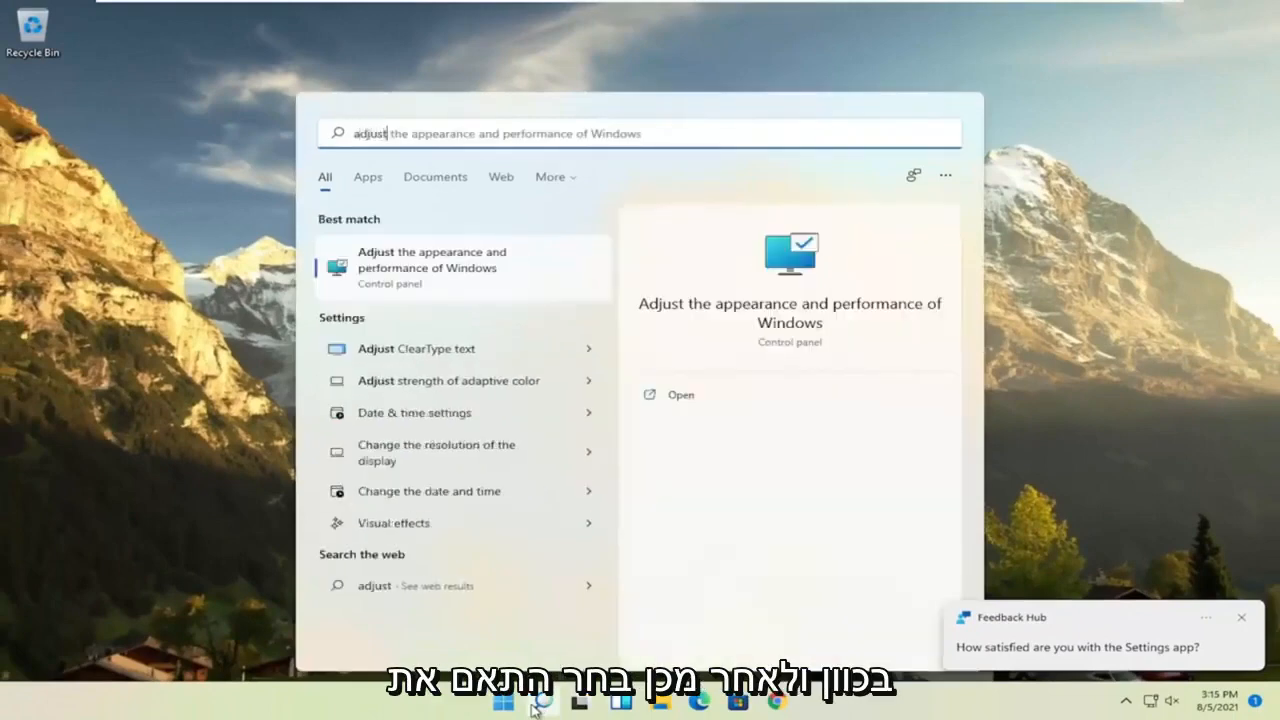
mouse_move(485, 272)
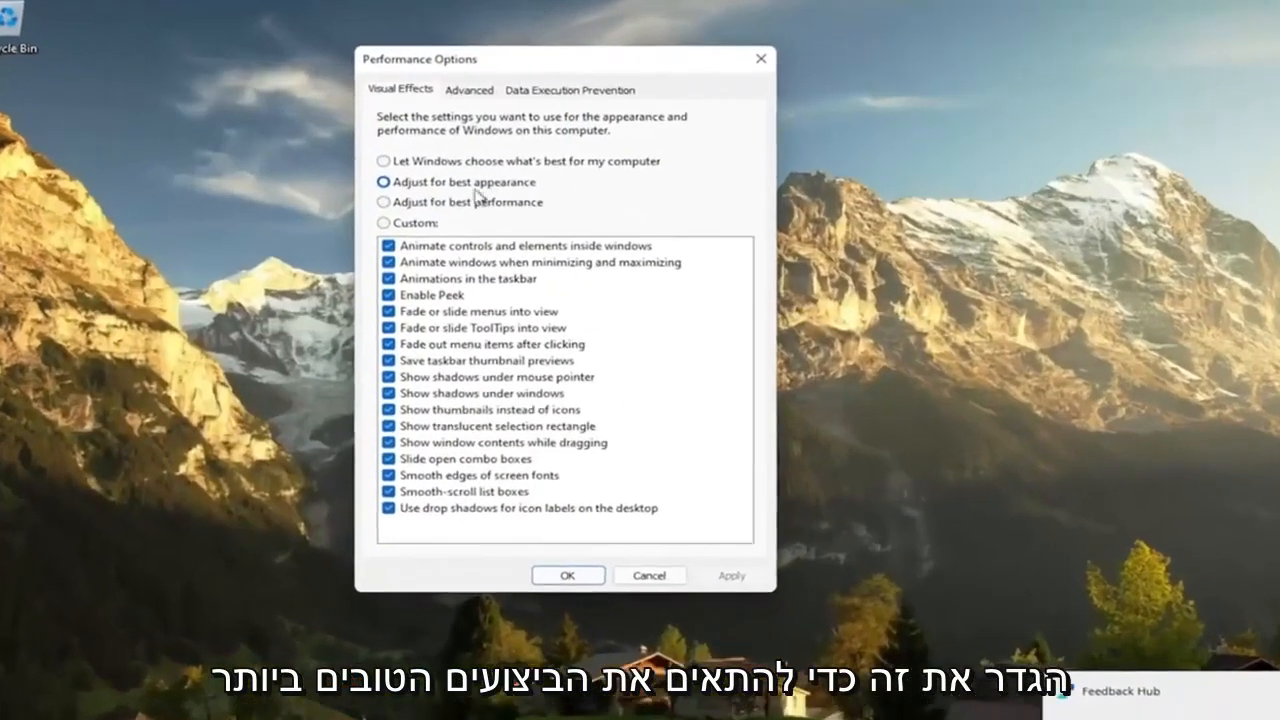
- Apply best-performance visual effects, keeping only 'Show window contents while dragging' enabled
left_click(383, 201)
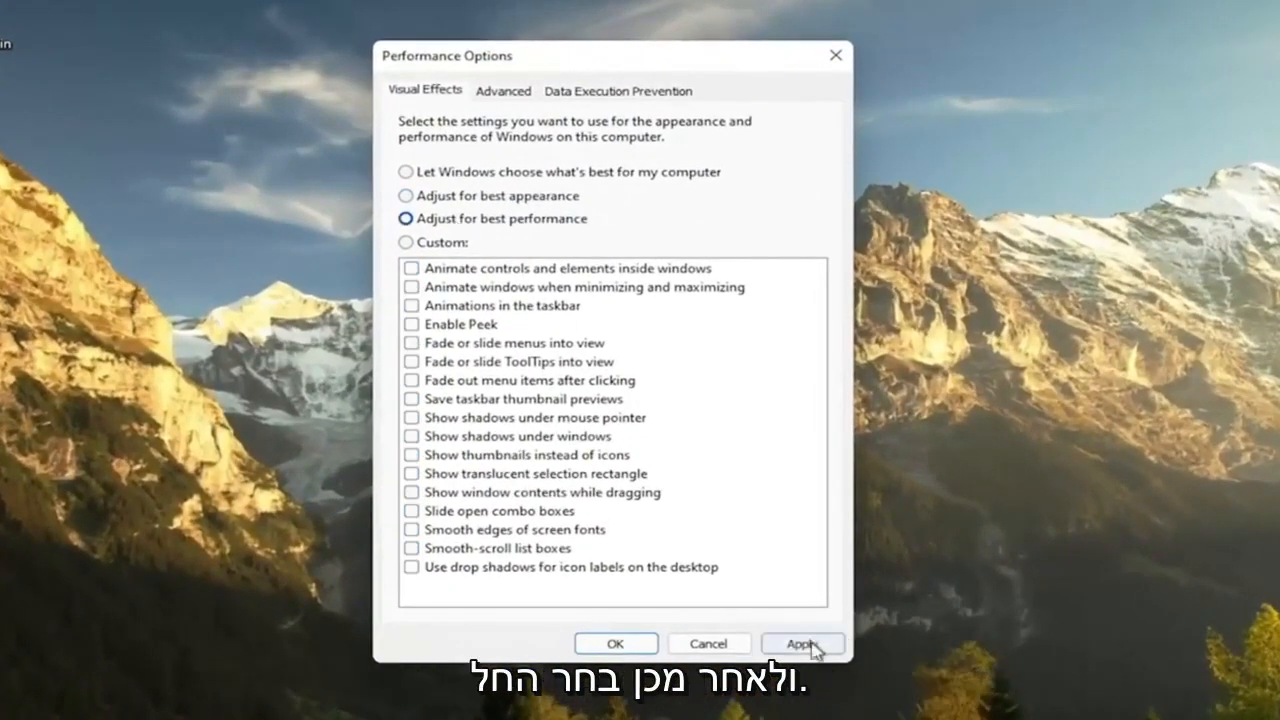
left_click(801, 643)
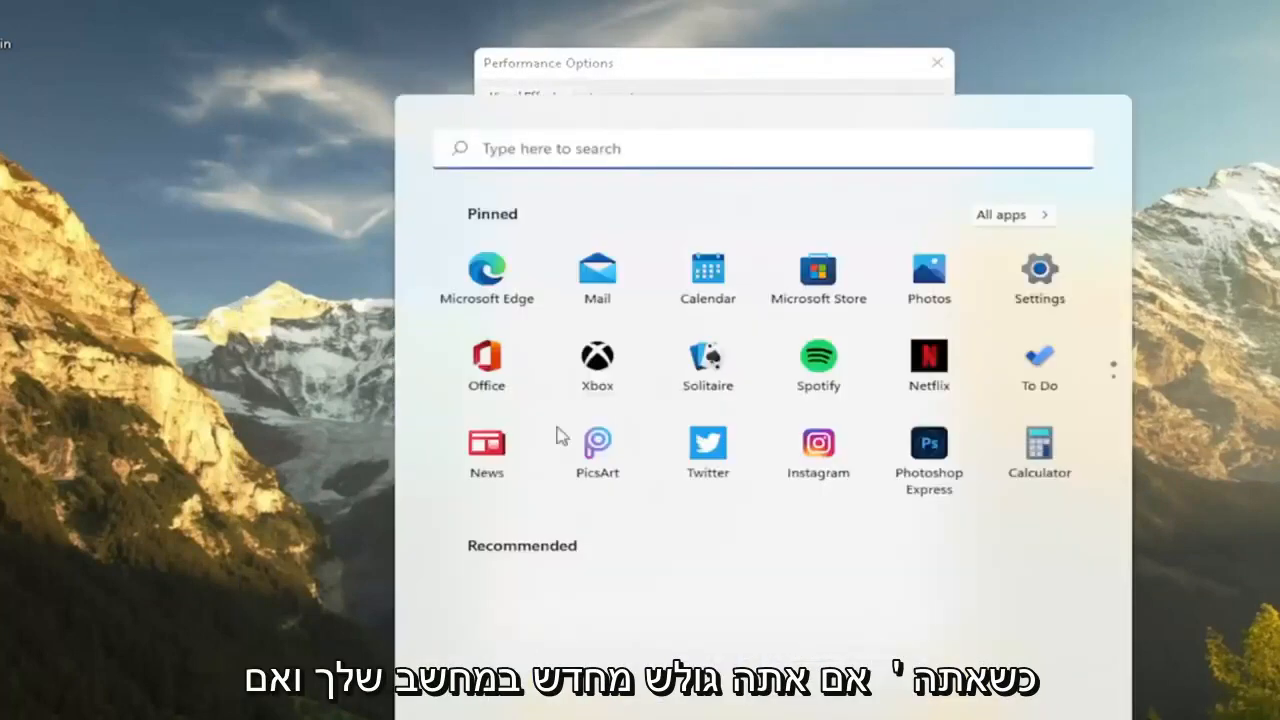
left_click(707, 271)
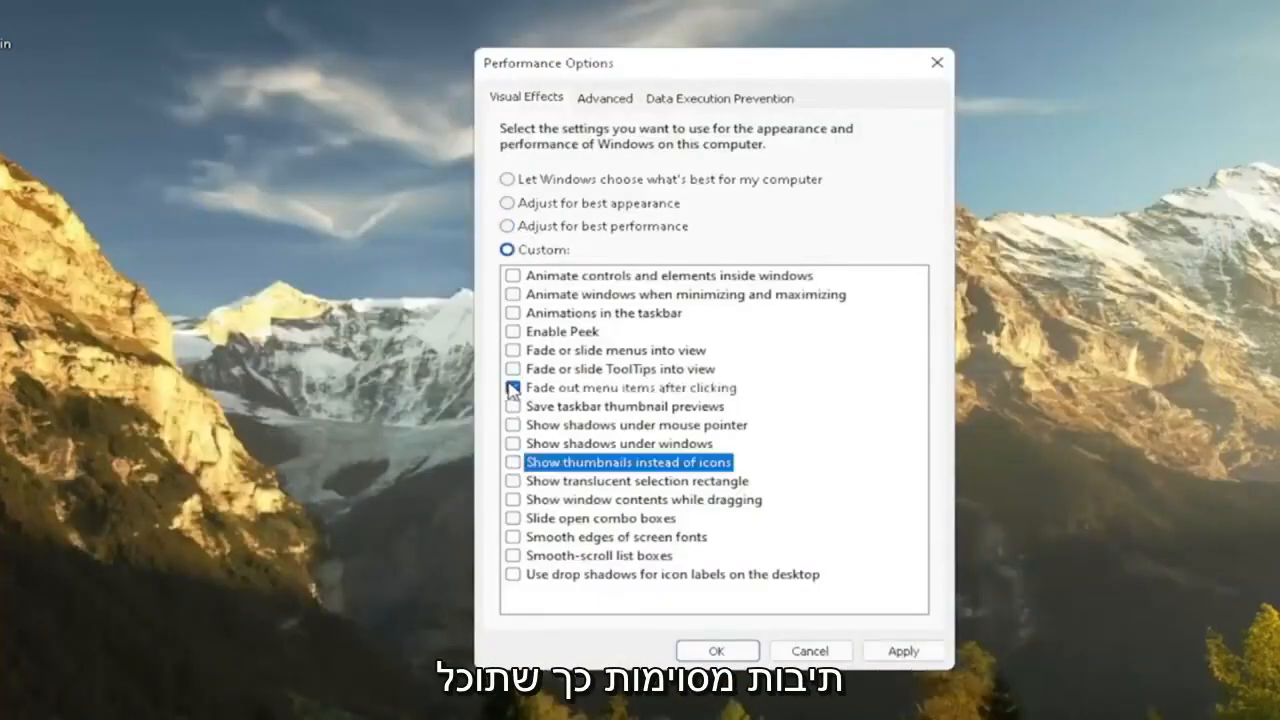
left_click(625, 387)
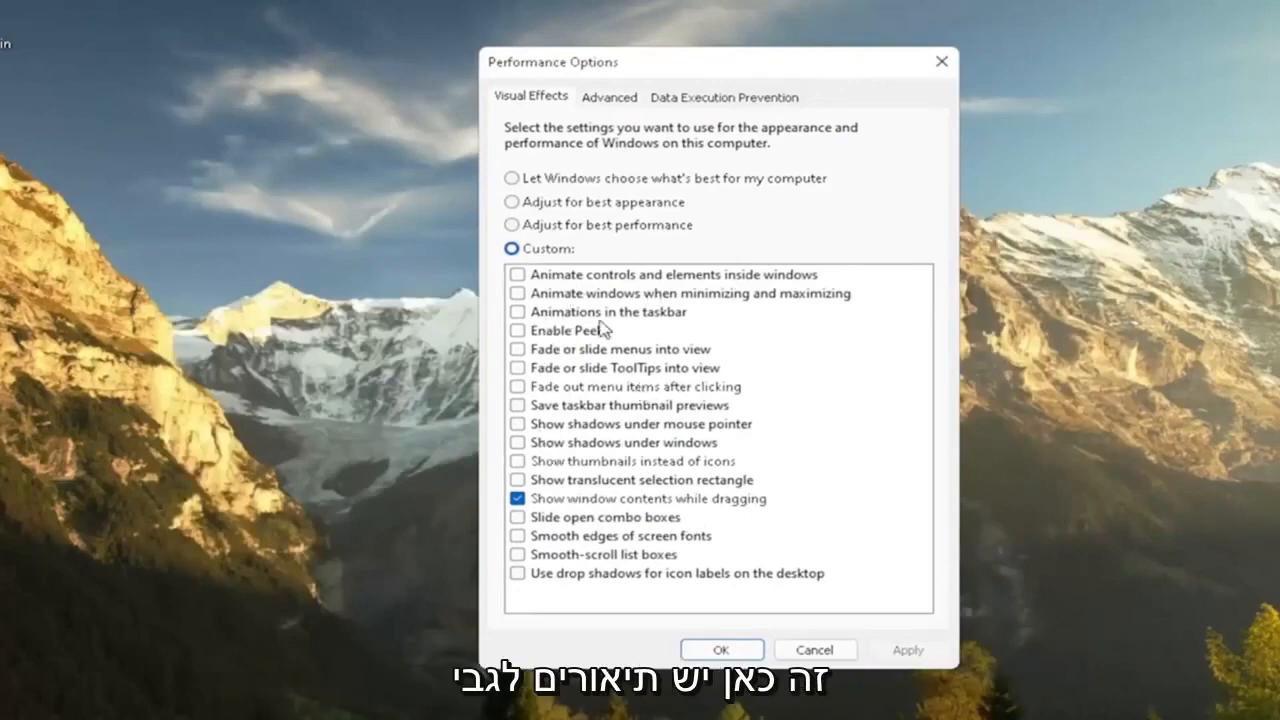
mouse_move(573, 510)
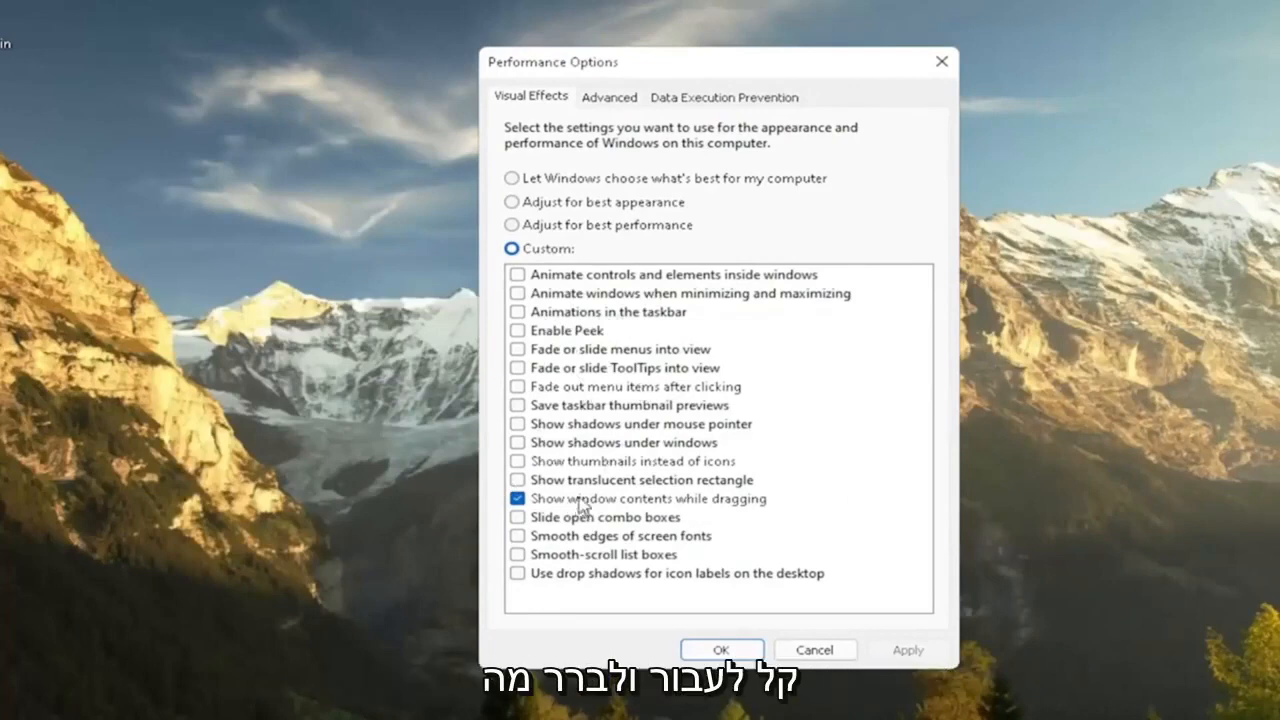
mouse_move(940, 61)
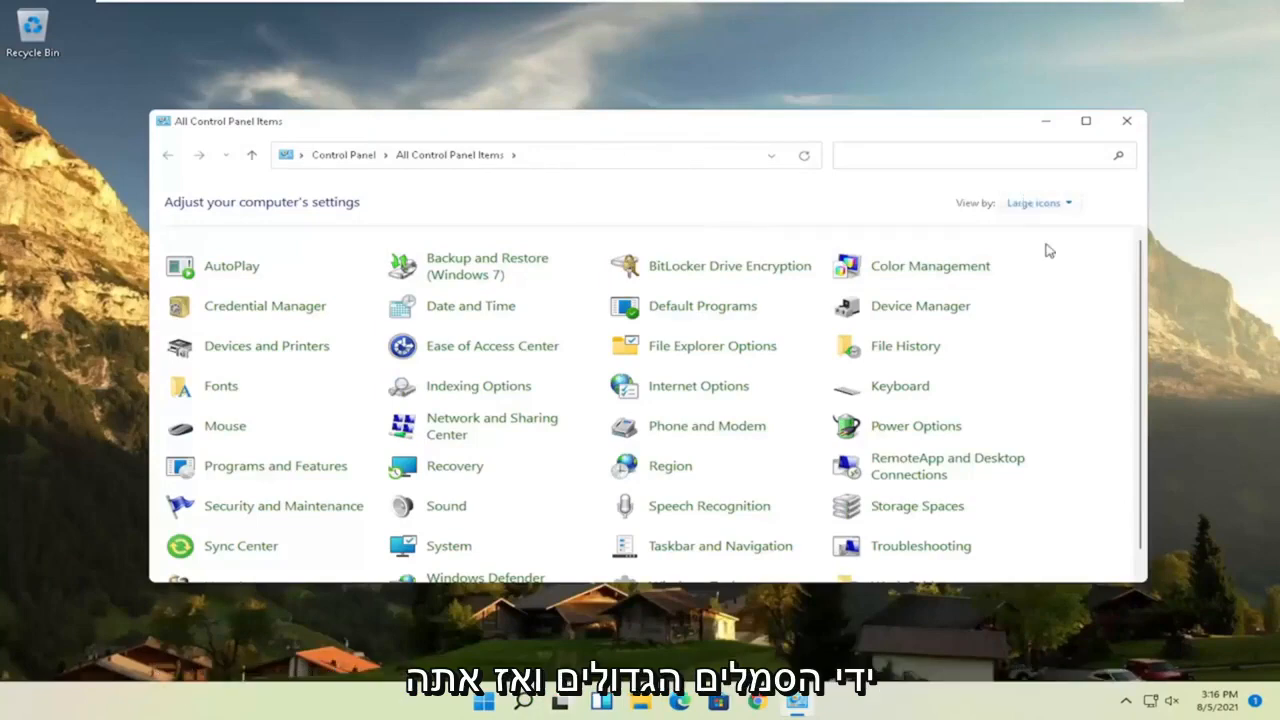
mouse_move(905, 425)
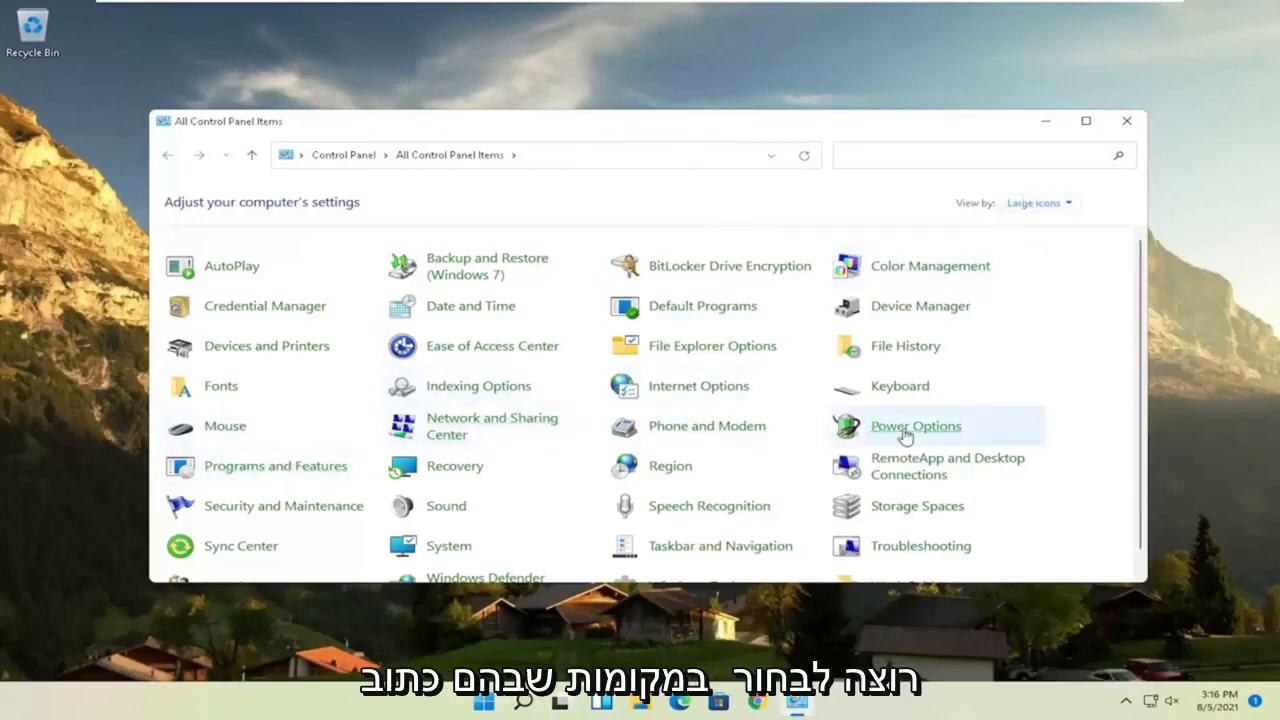
- Show the additional power plans and make High performance the active plan
left_click(915, 425)
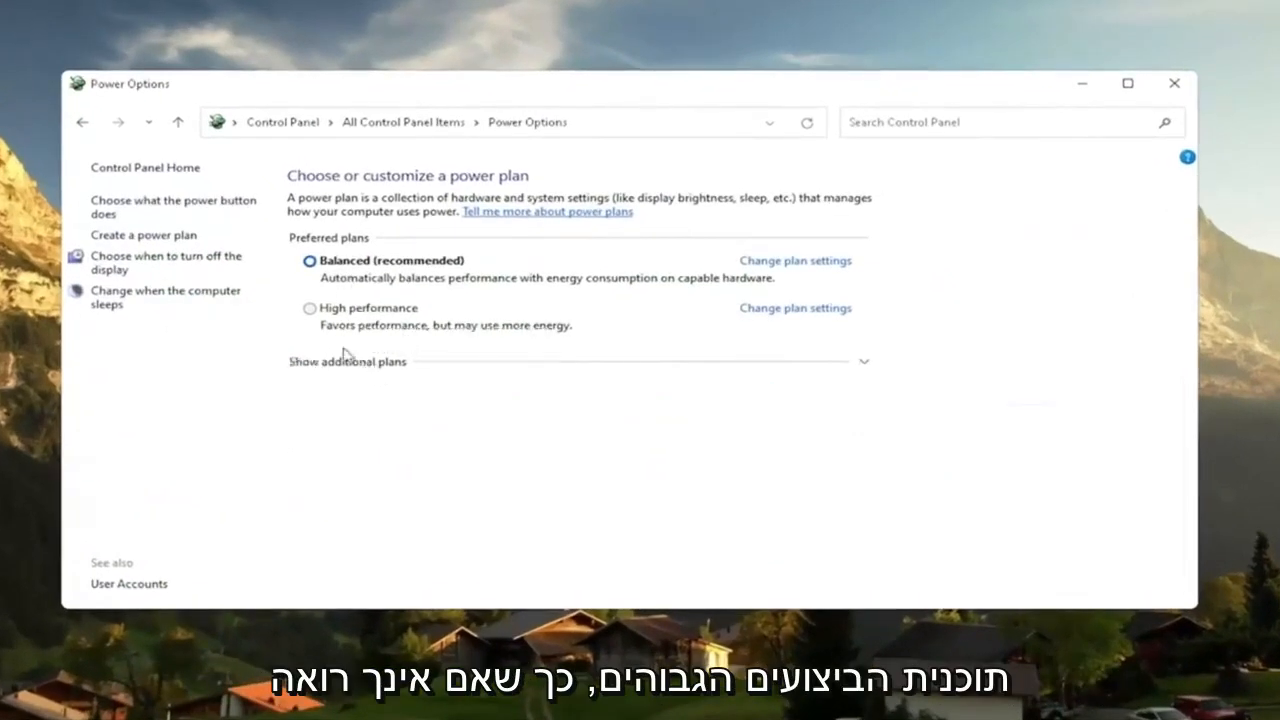
left_click(347, 361)
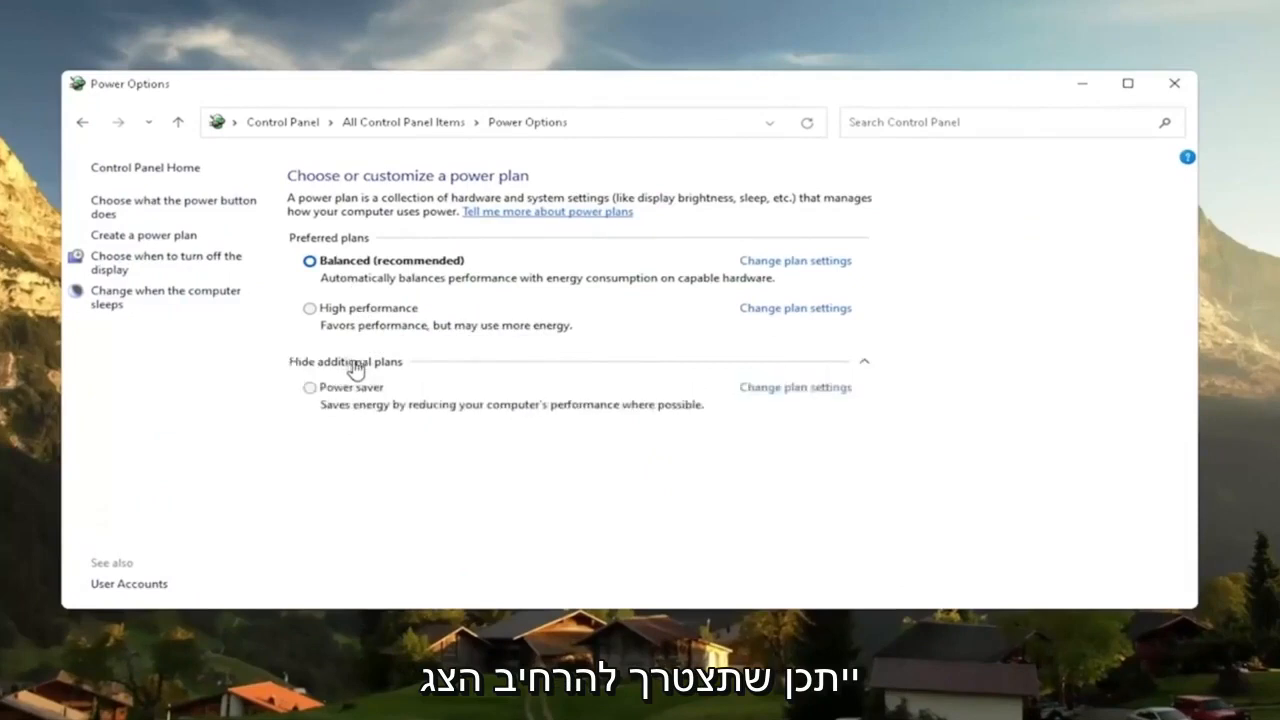
left_click(309, 308)
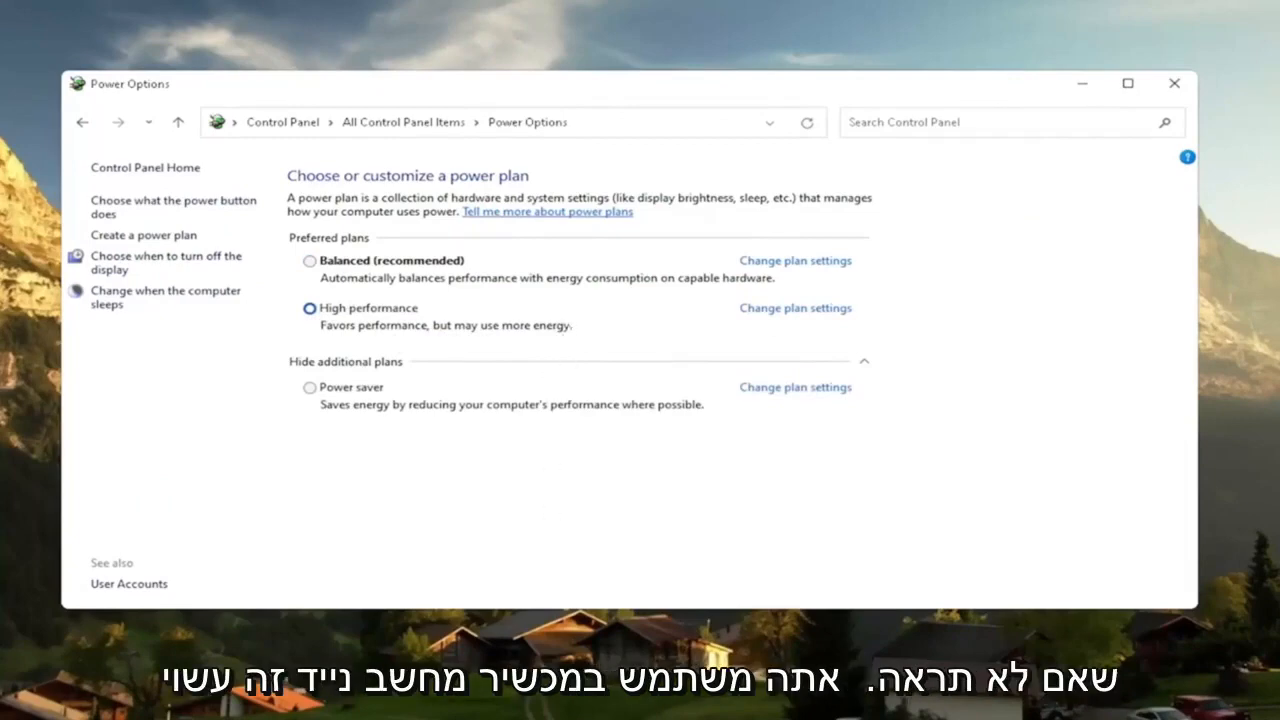
mouse_move(317, 336)
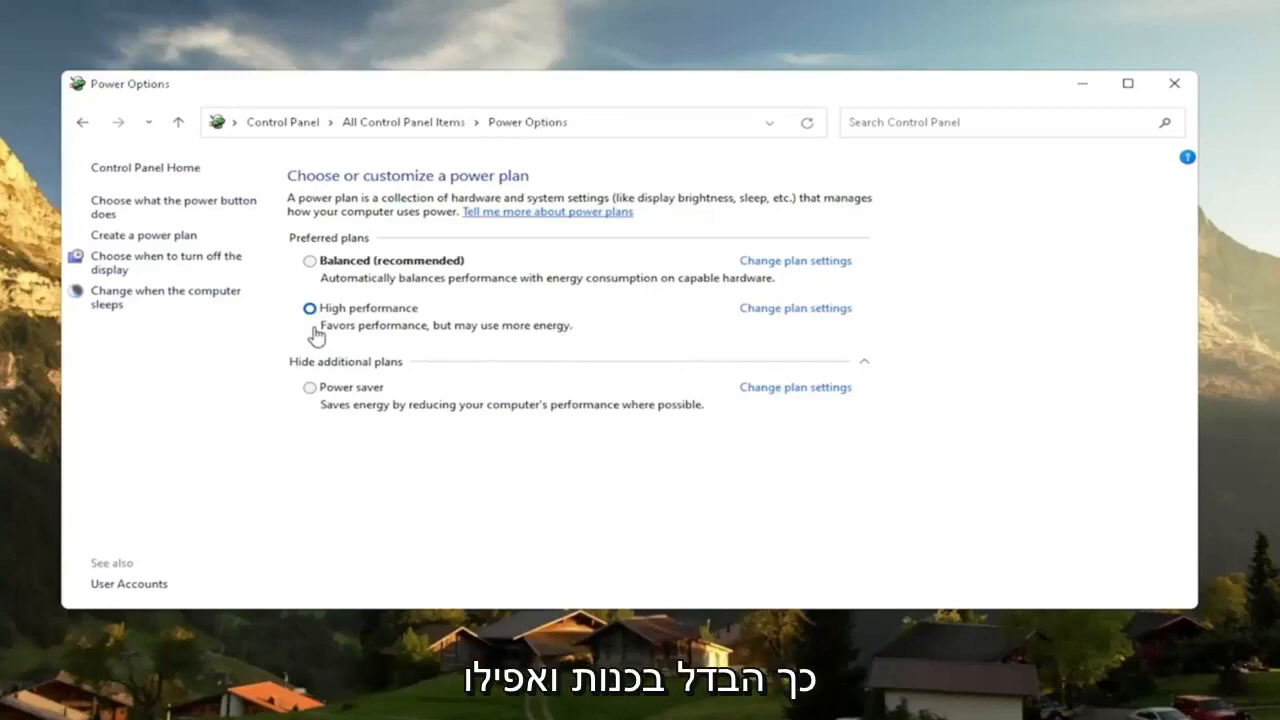
mouse_move(357, 317)
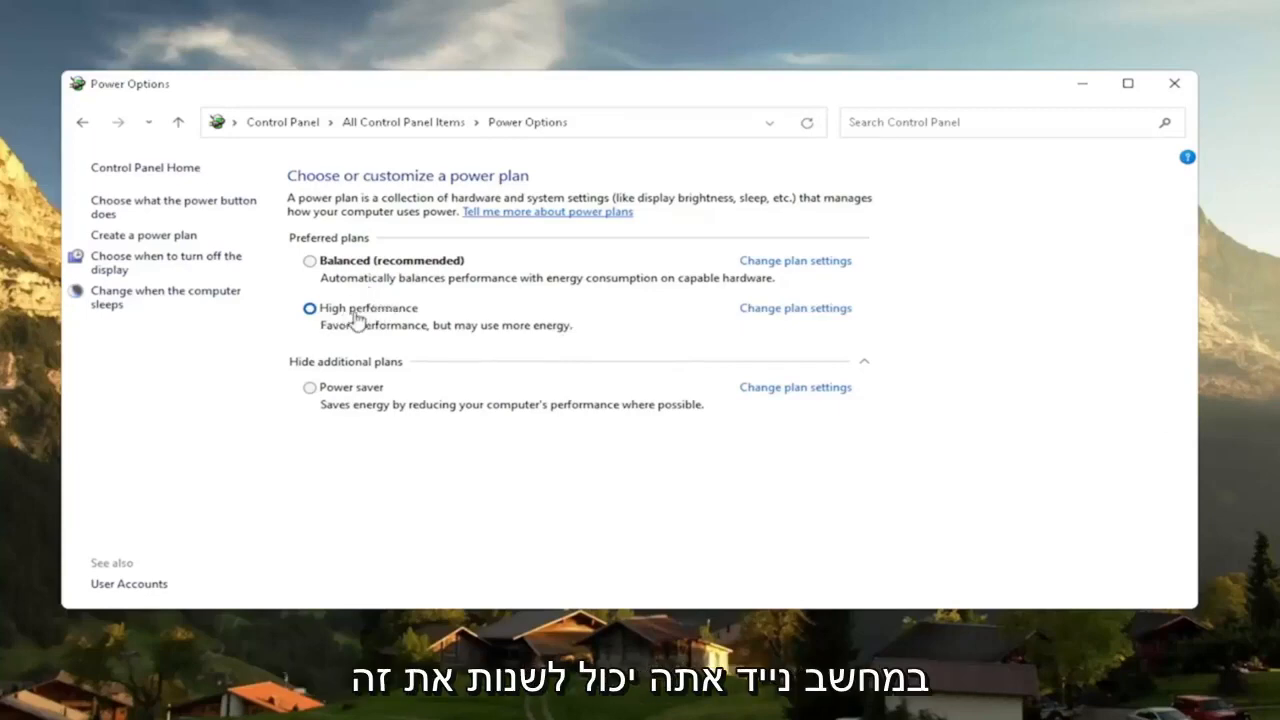
mouse_move(405, 330)
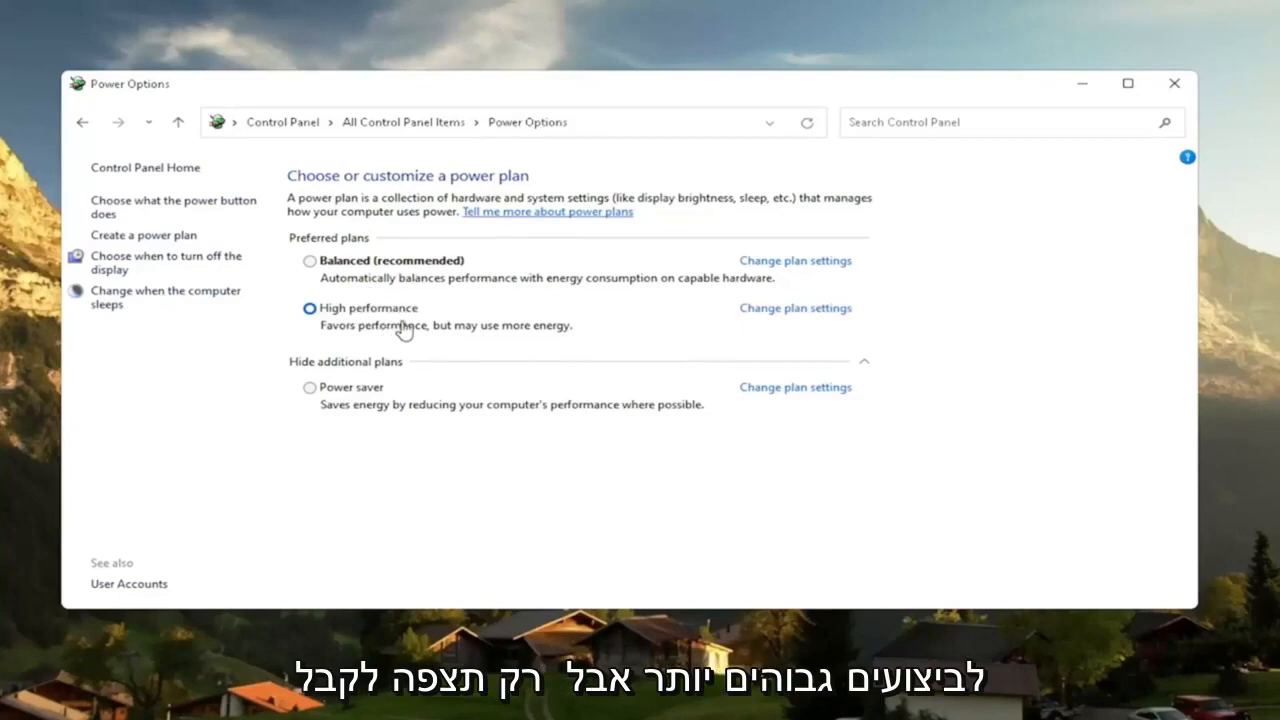
mouse_move(165, 270)
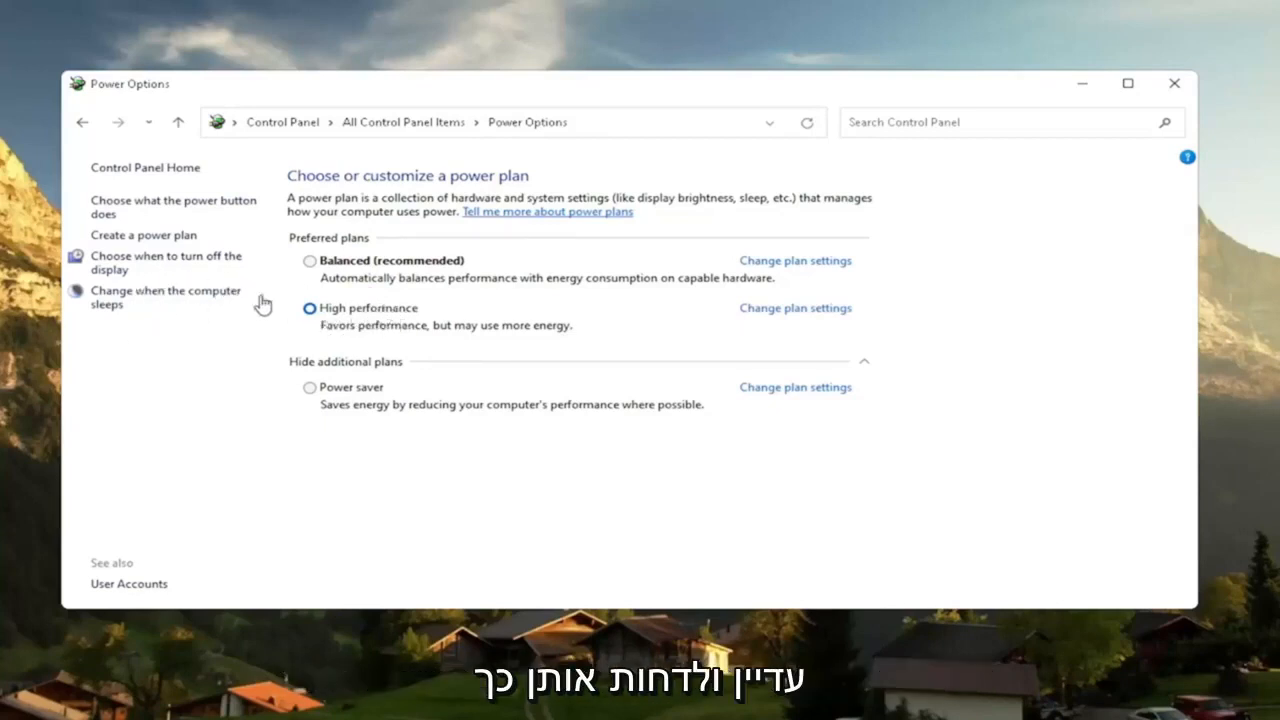
mouse_move(483, 318)
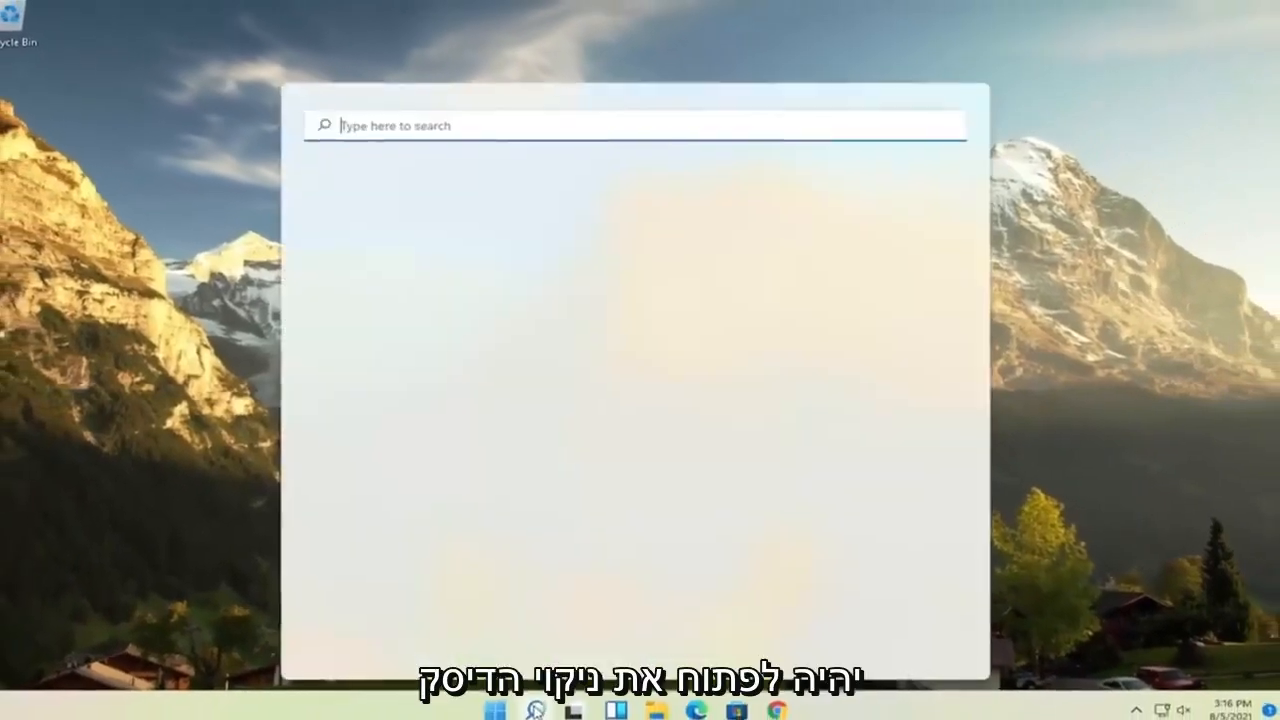
- Run Disk Cleanup on drive C: and permanently delete the checked temporary files
type("disk cleanup")
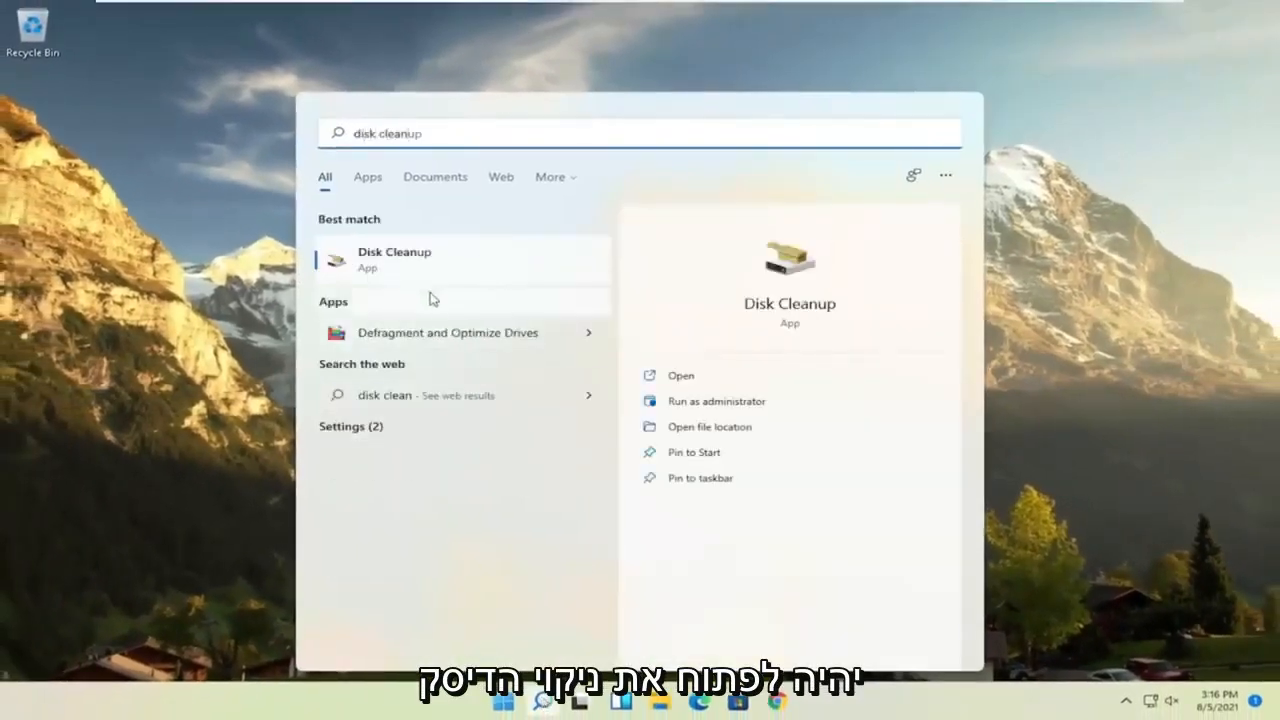
left_click(680, 375)
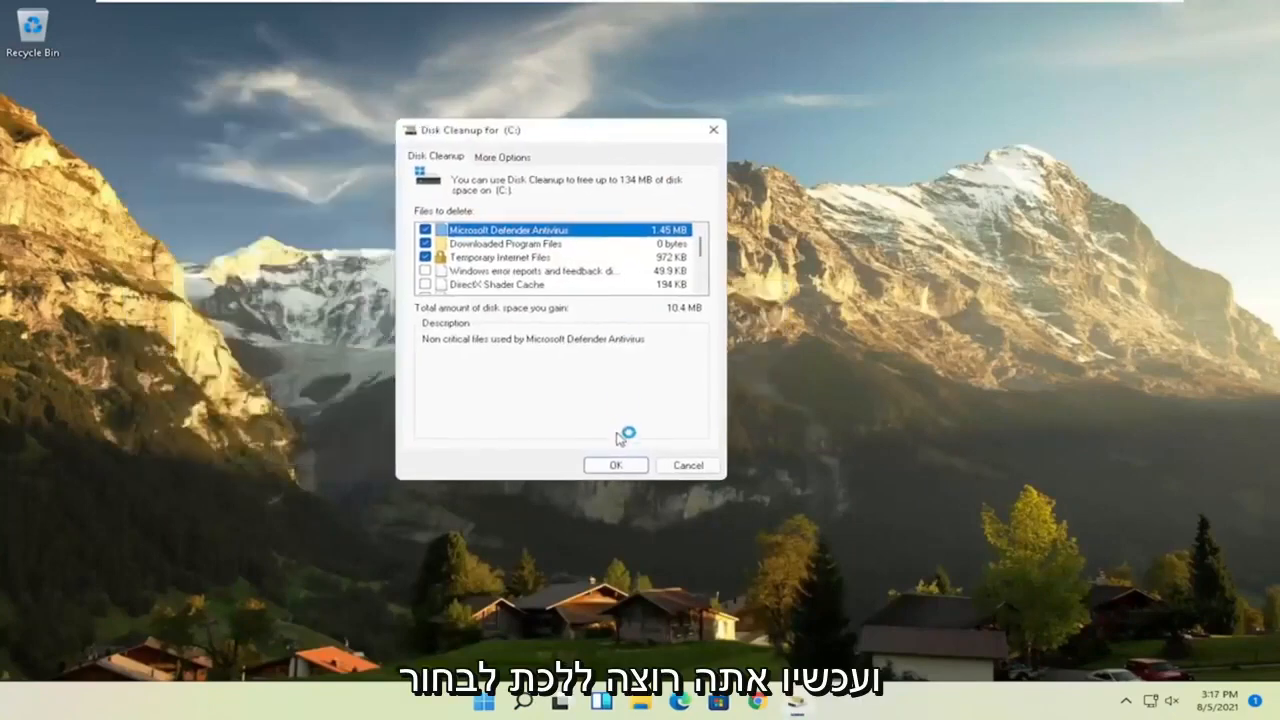
left_click(616, 464)
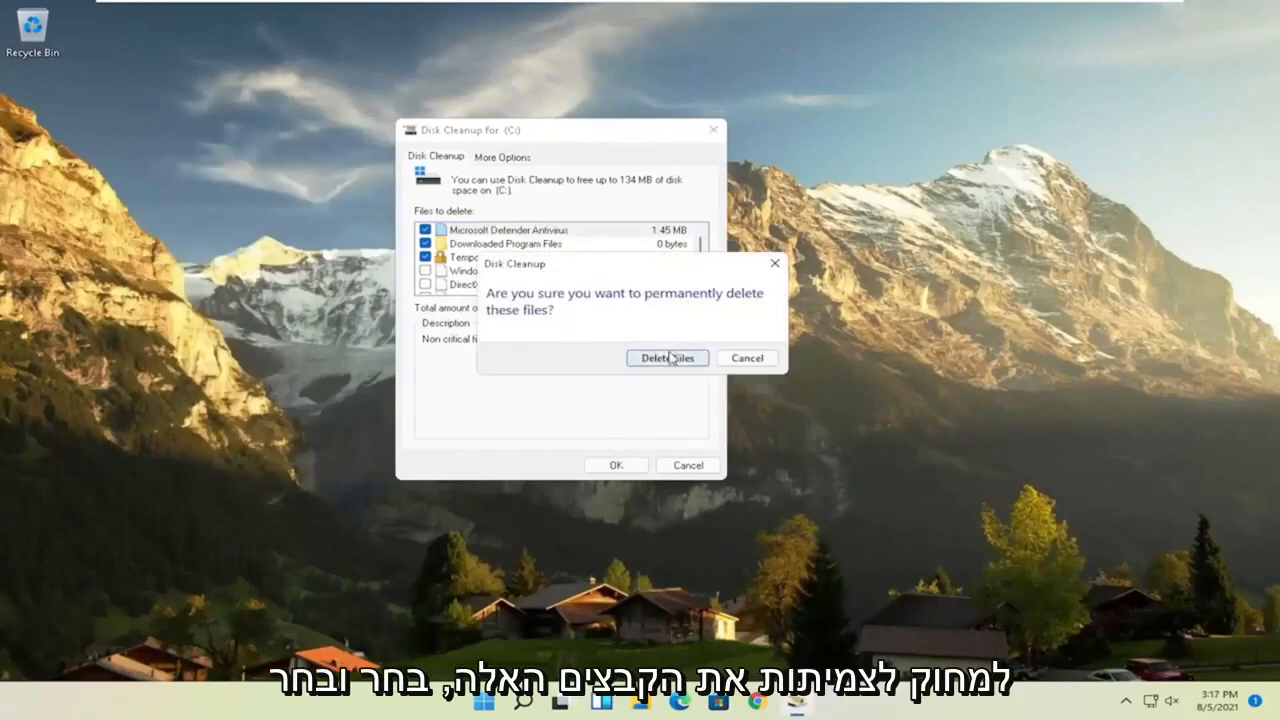
left_click(667, 358)
type("d")
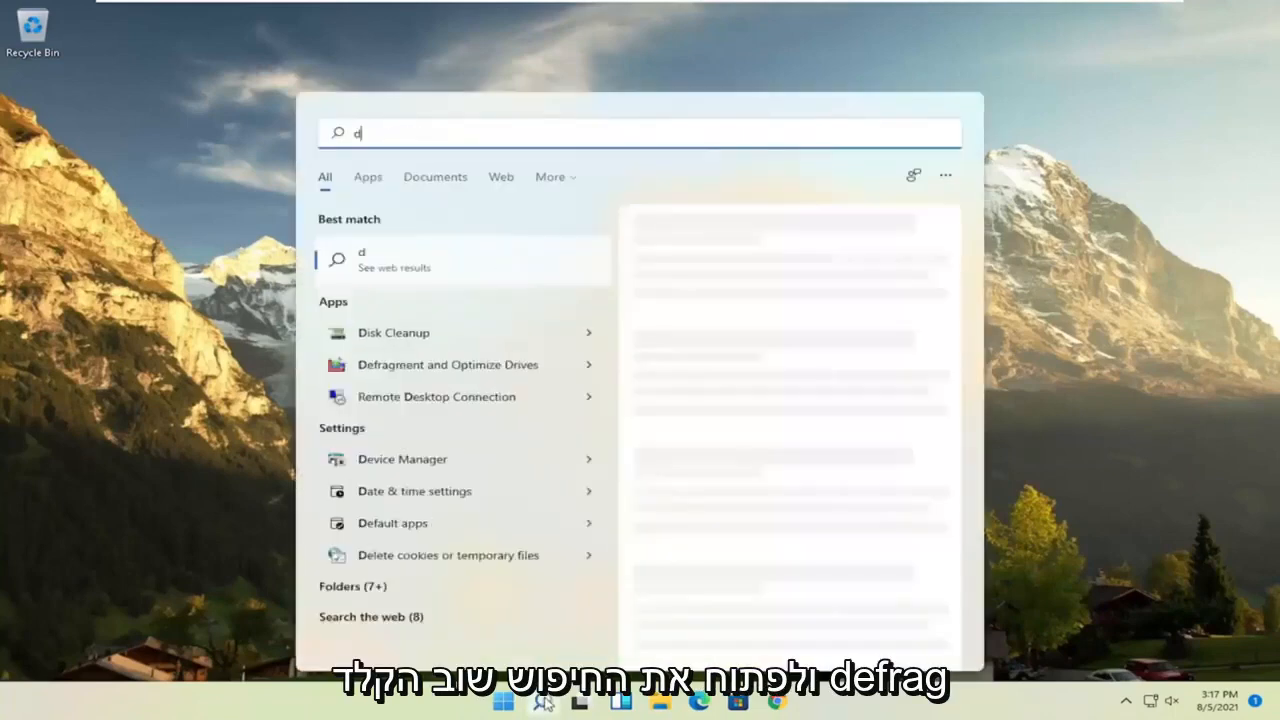
- Launch Defragment and Optimize Drives and start optimizing drive C:
type("efragment and Optimize Drives")
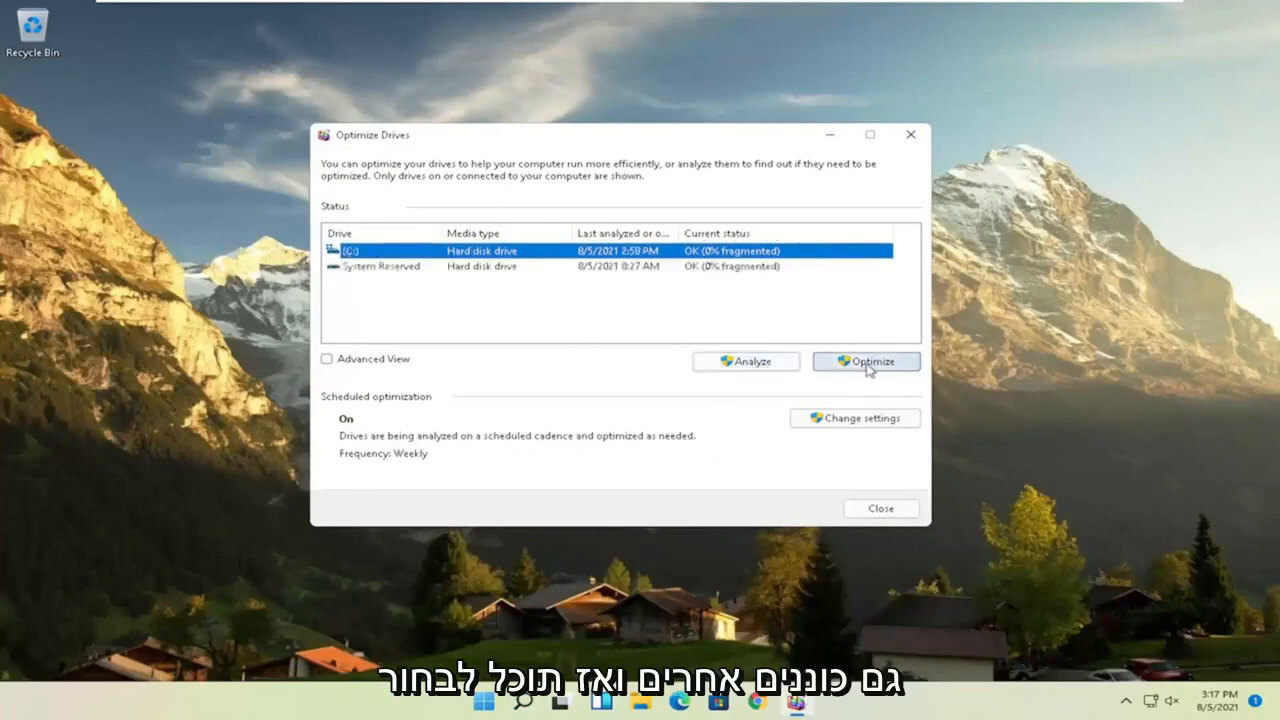
left_click(866, 361)
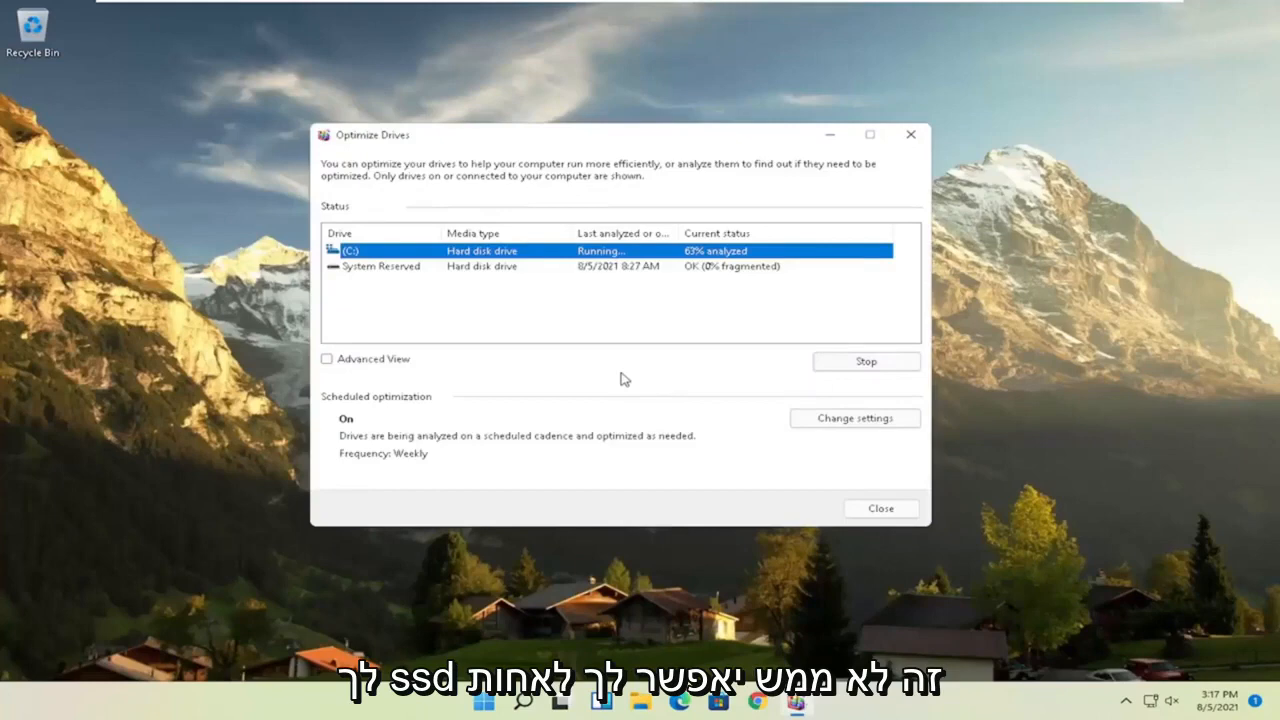
mouse_move(553, 271)
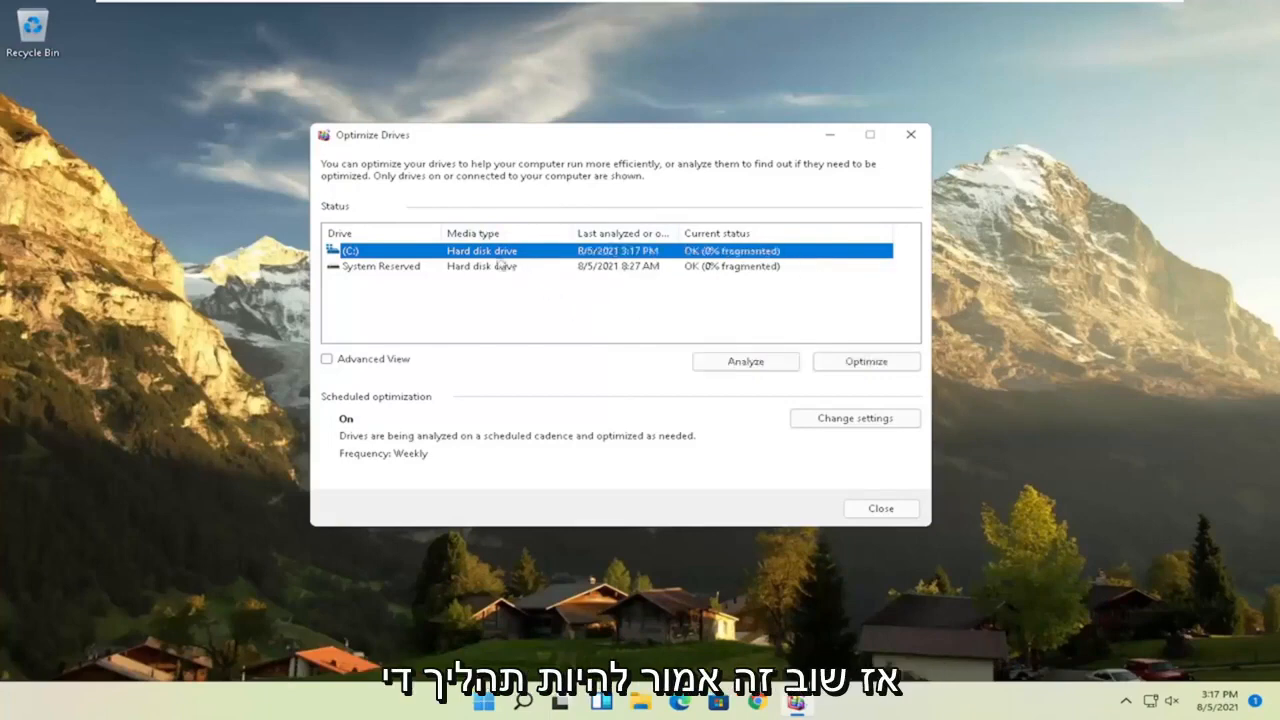
mouse_move(513, 230)
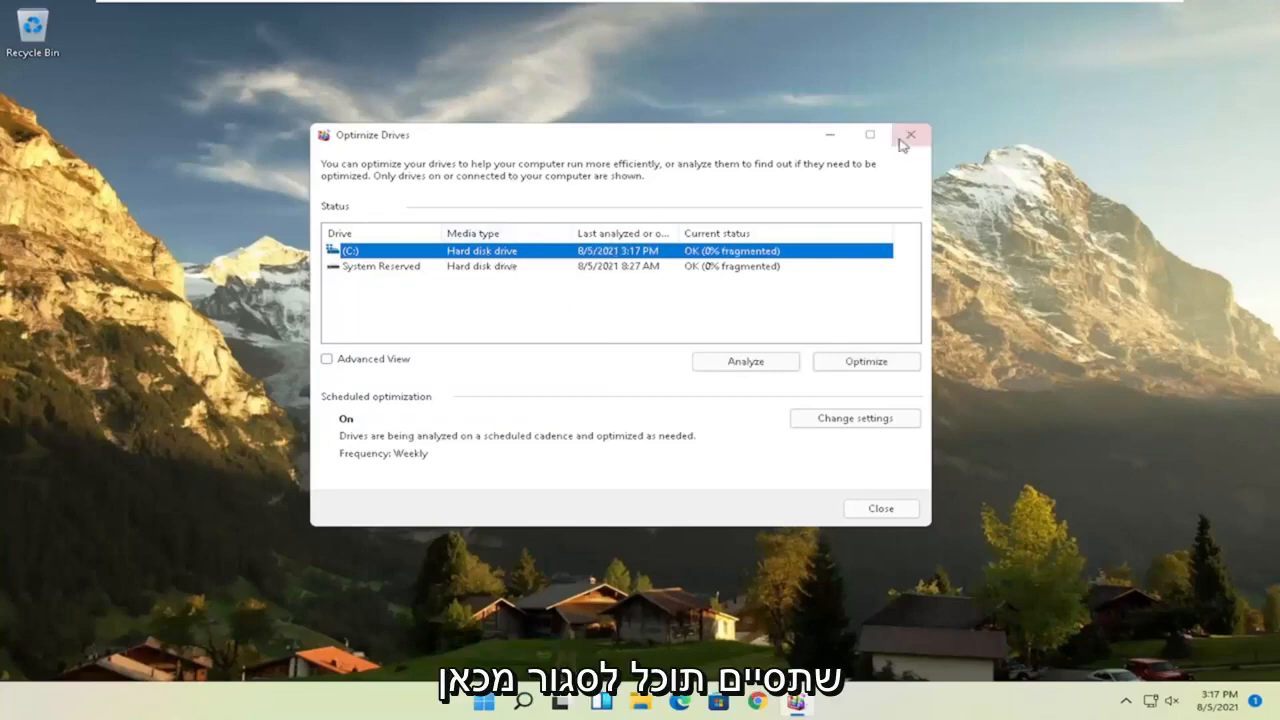
- Close Optimize Drives and launch Command Prompt as administrator
left_click(909, 134)
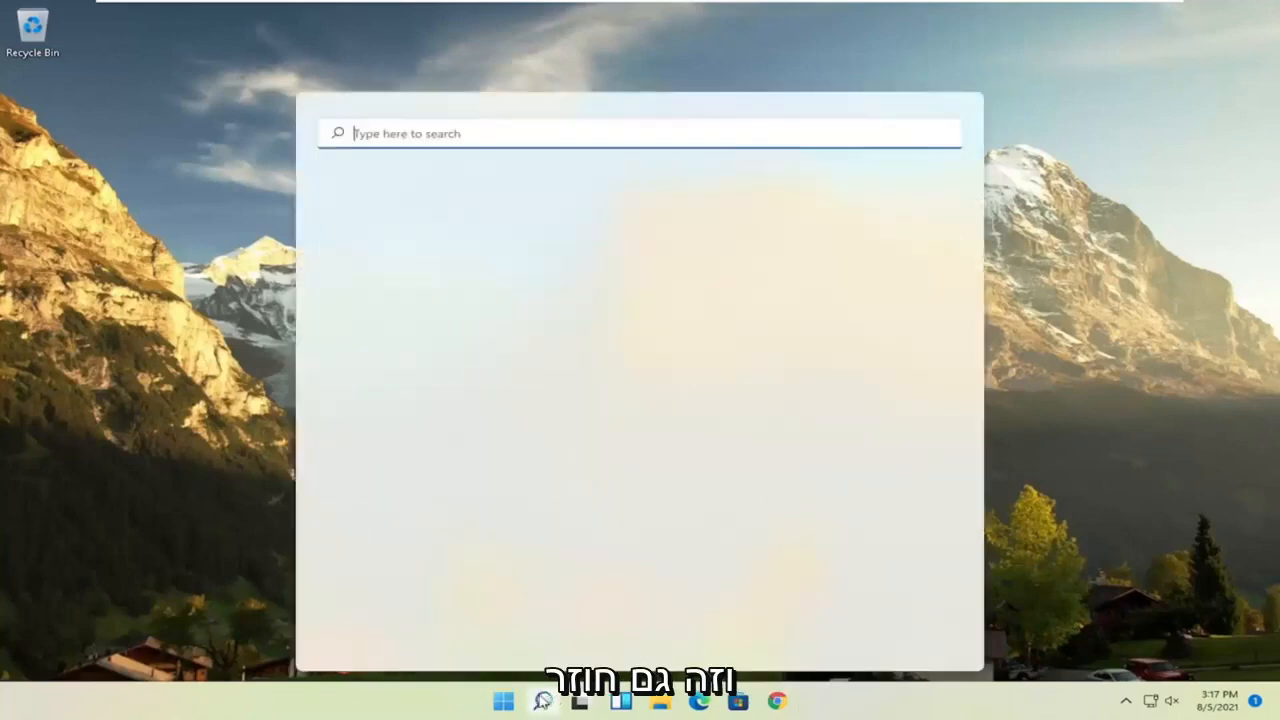
type("cmd")
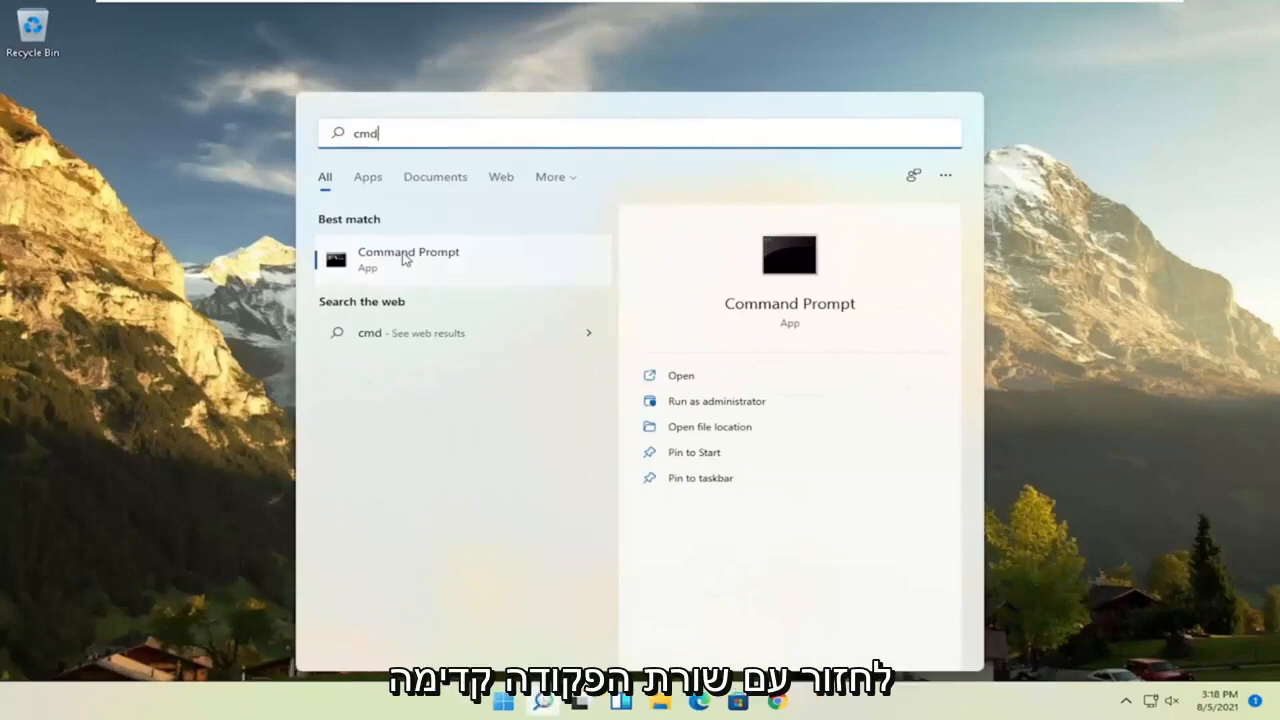
right_click(408, 258)
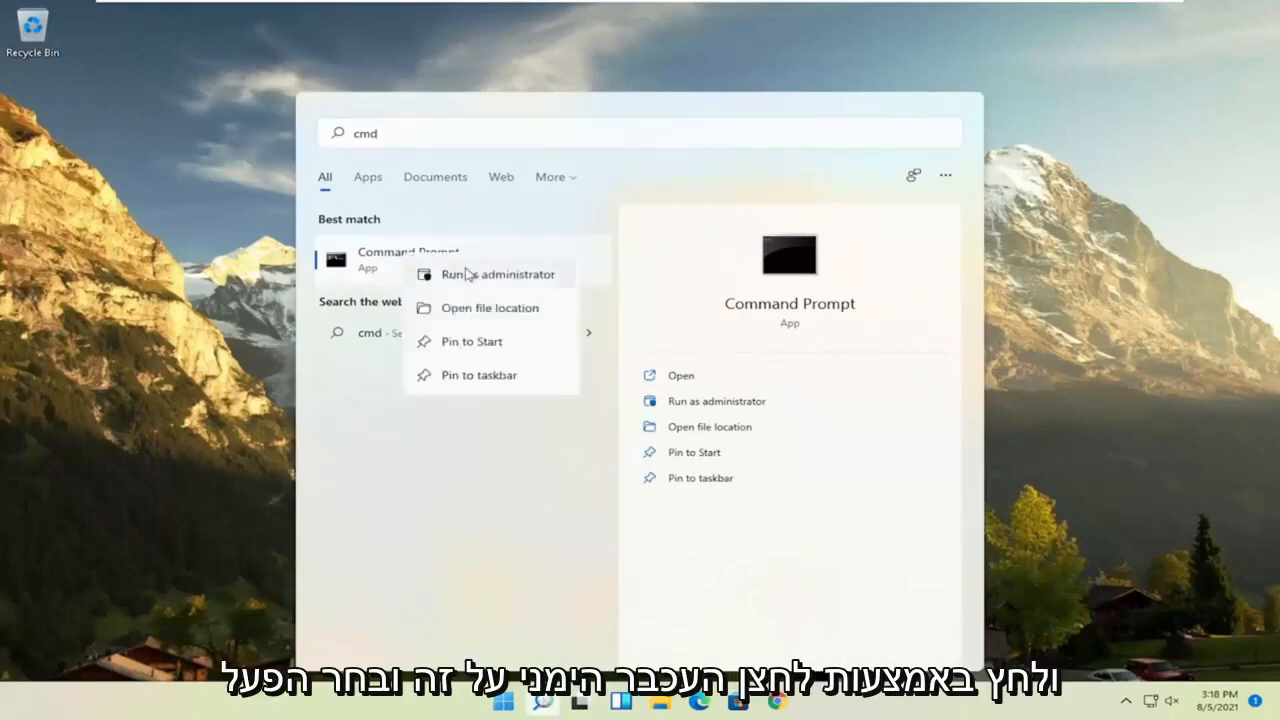
left_click(497, 274)
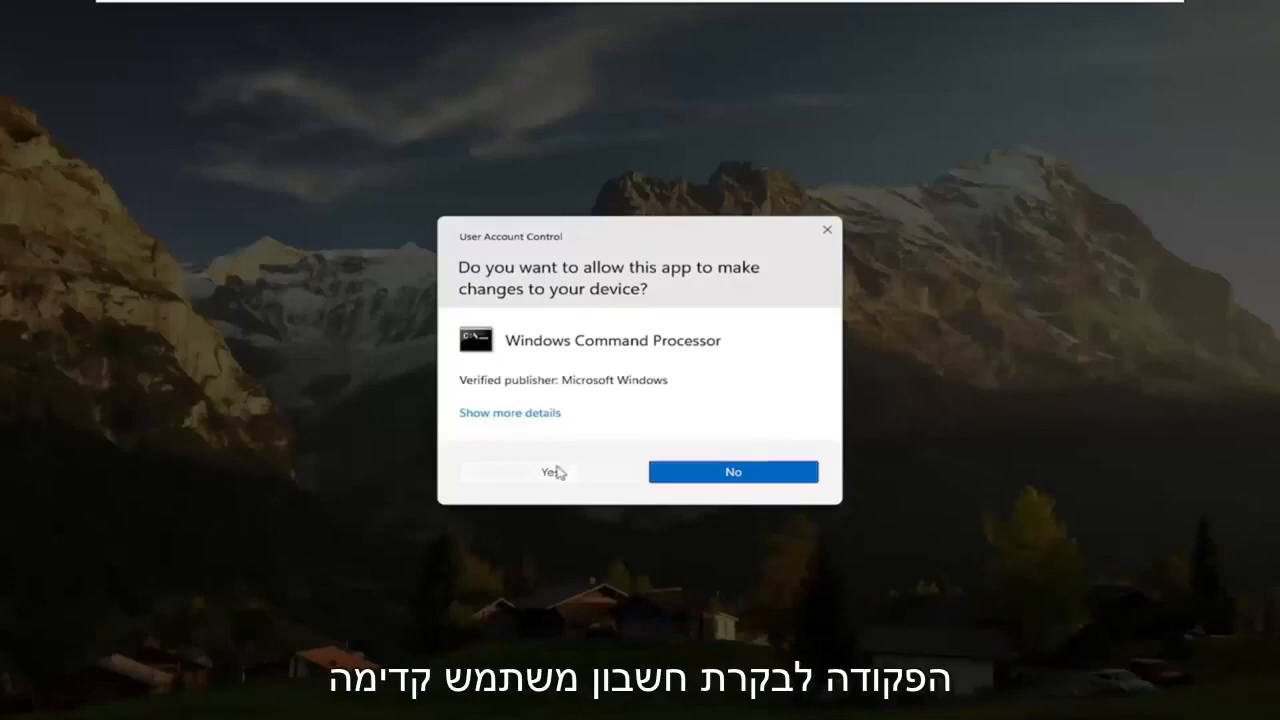
left_click(548, 471)
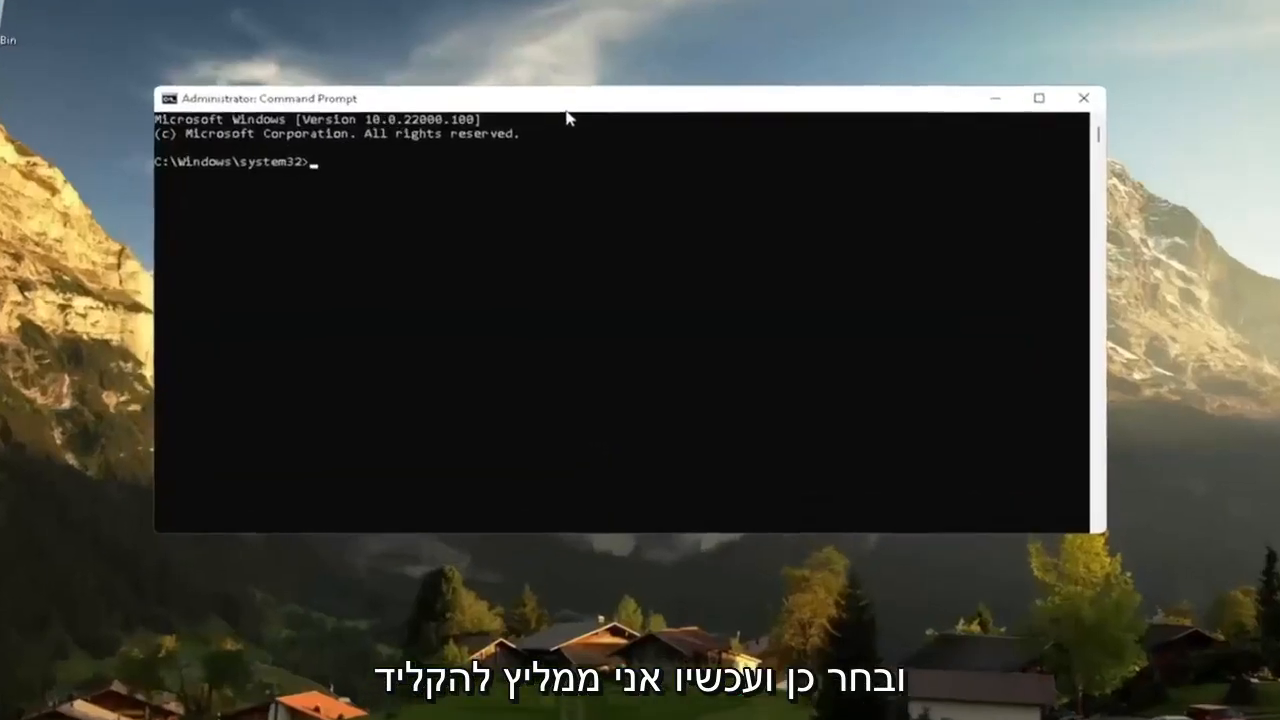
- Run sfc /scannow in the administrator Command Prompt
type("sfc")
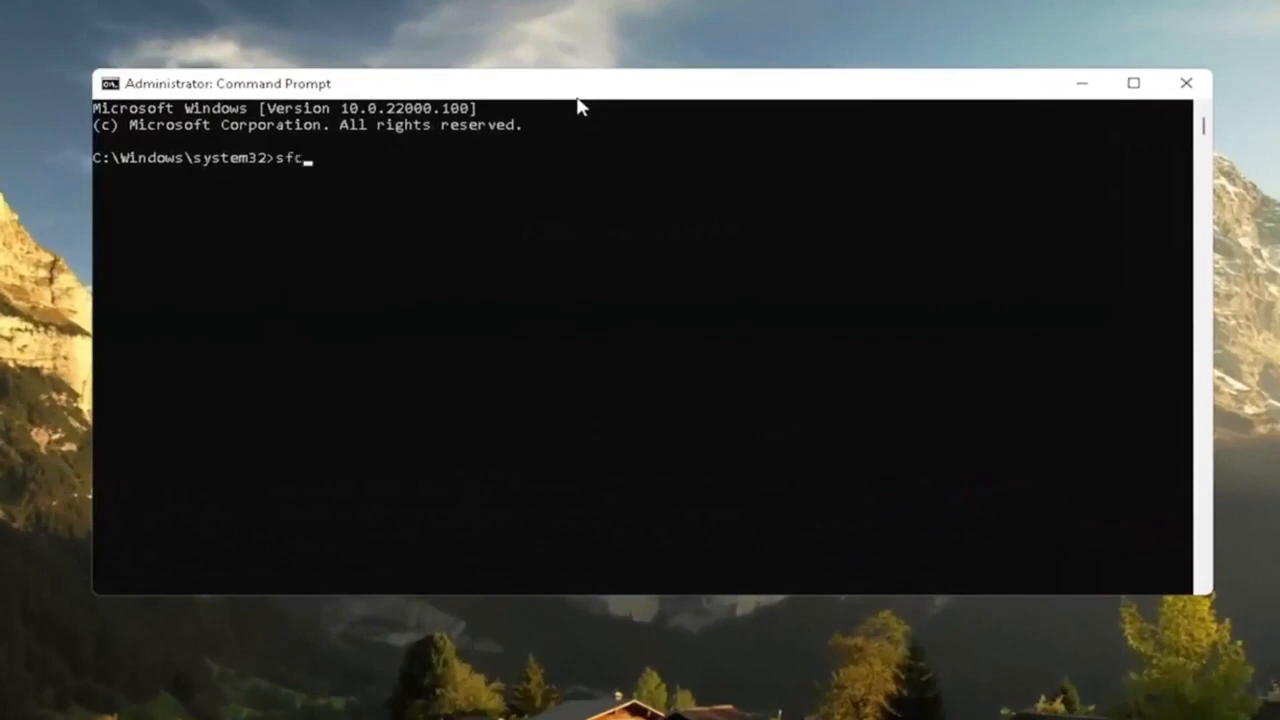
type("/s")
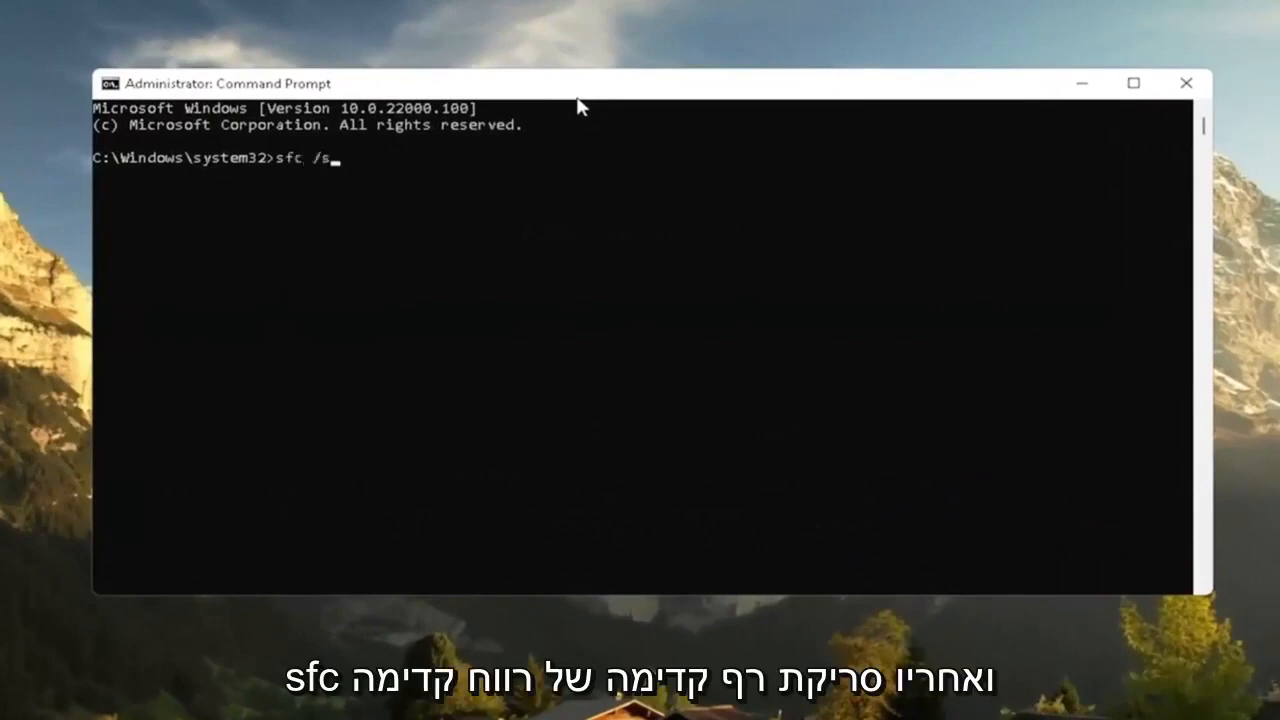
type("cannow")
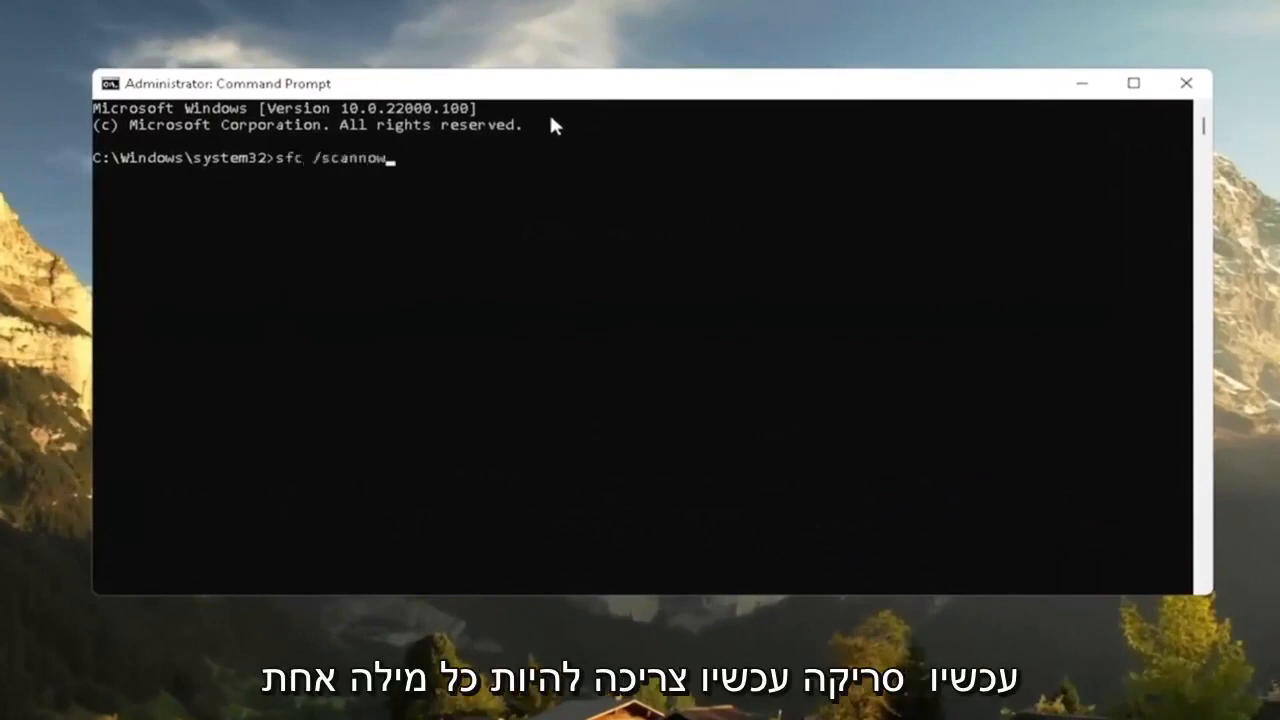
mouse_move(290, 208)
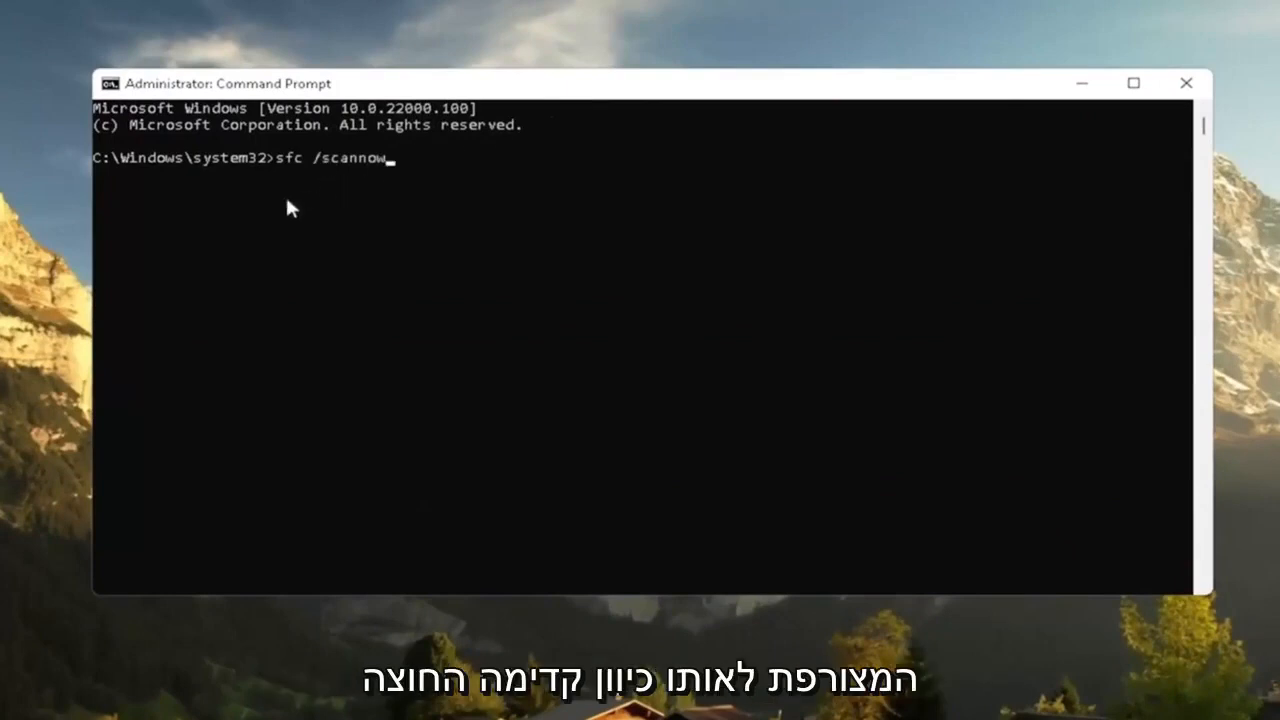
key("Return")
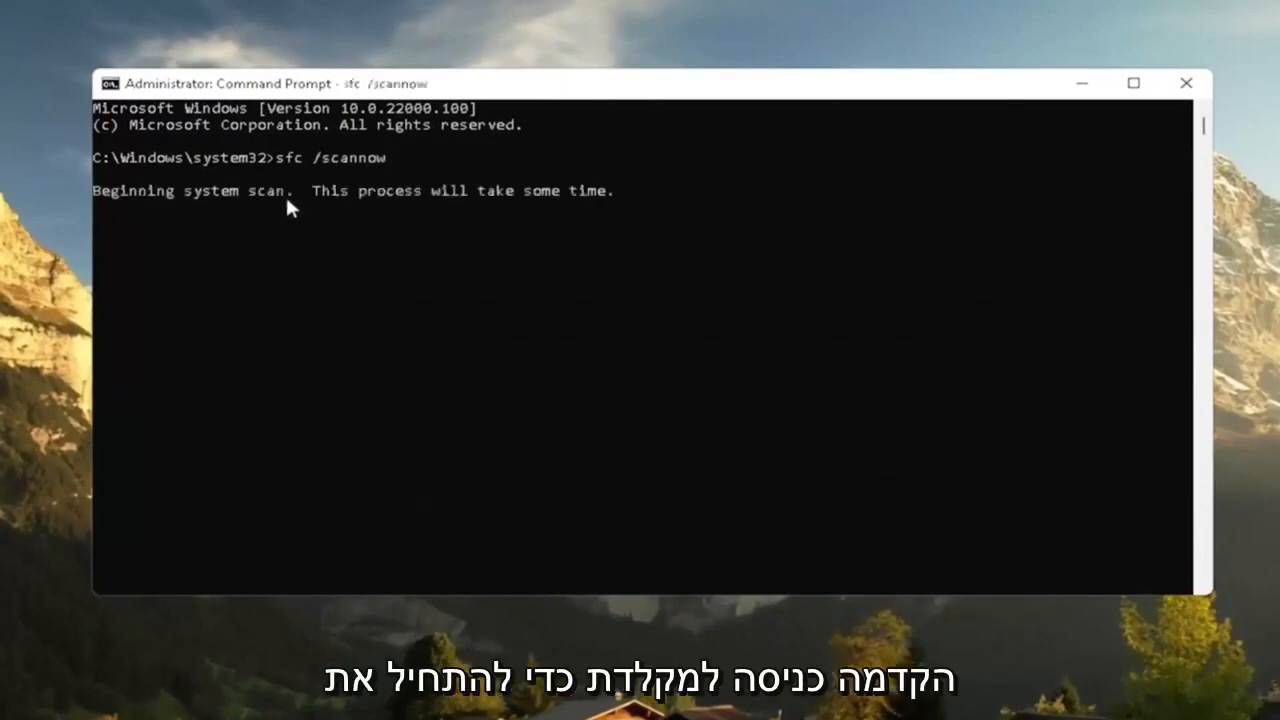